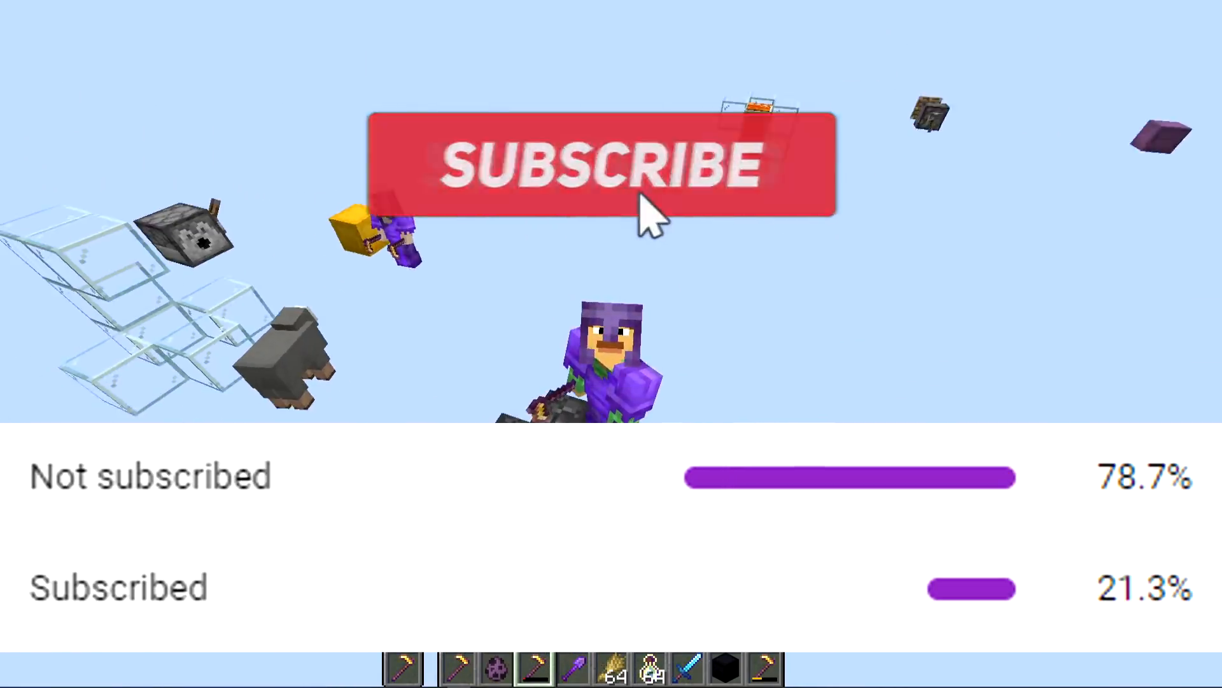
- Inspect the Golden Hoe and Netherite Leggings tooltips, then face the dispenser among the glass blocks
click(600, 163)
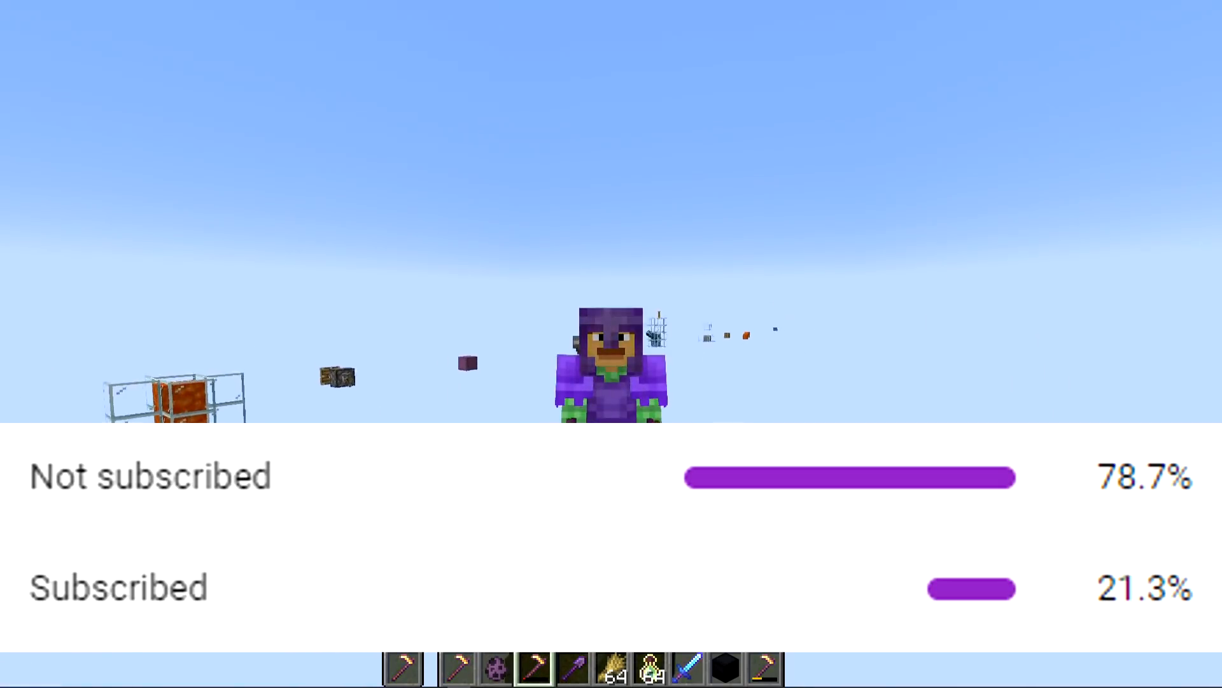
key(e)
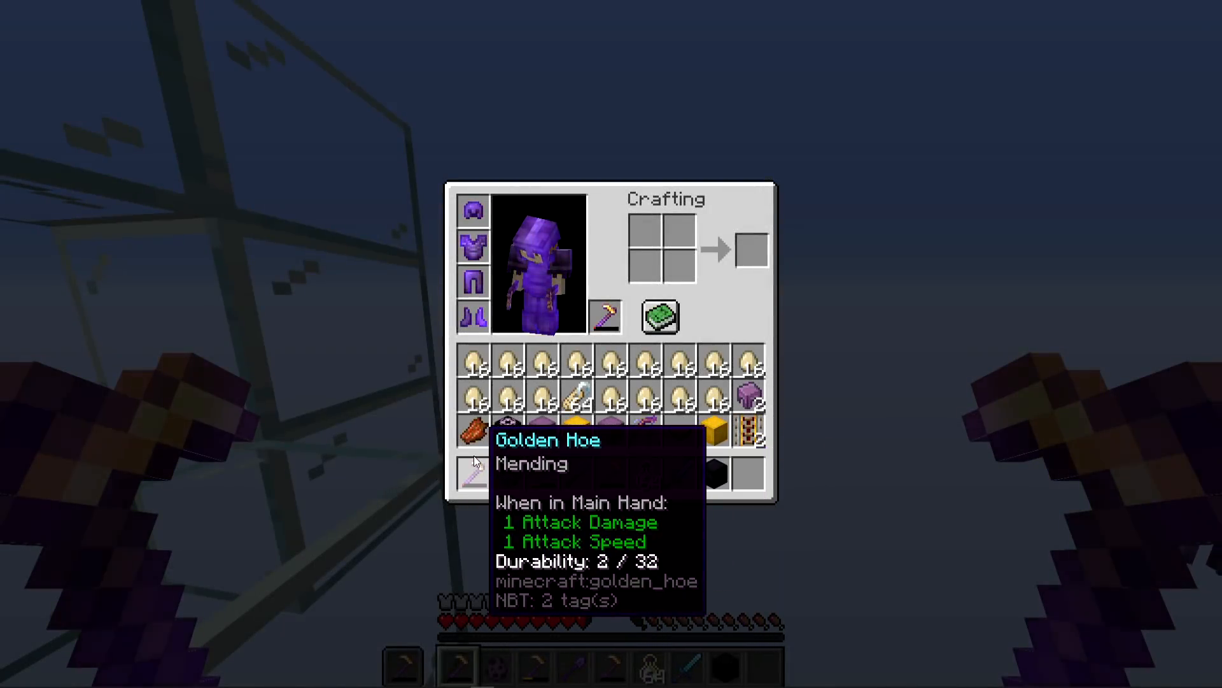
mouse_move(473, 248)
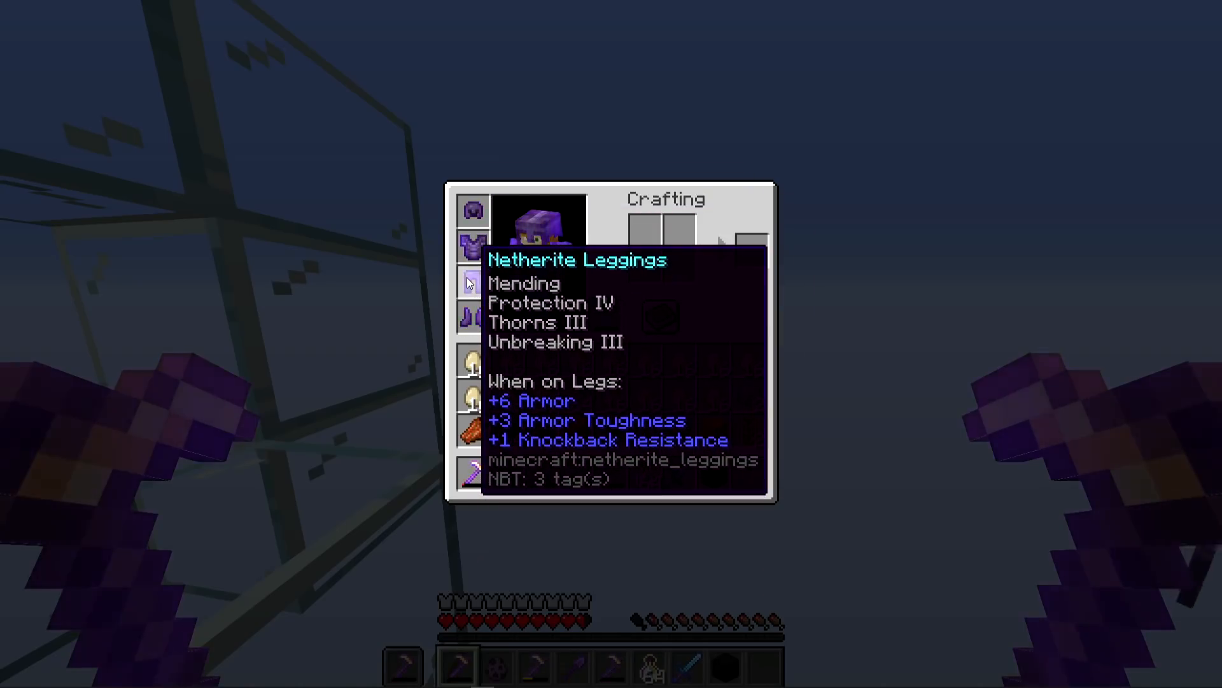
key(Escape)
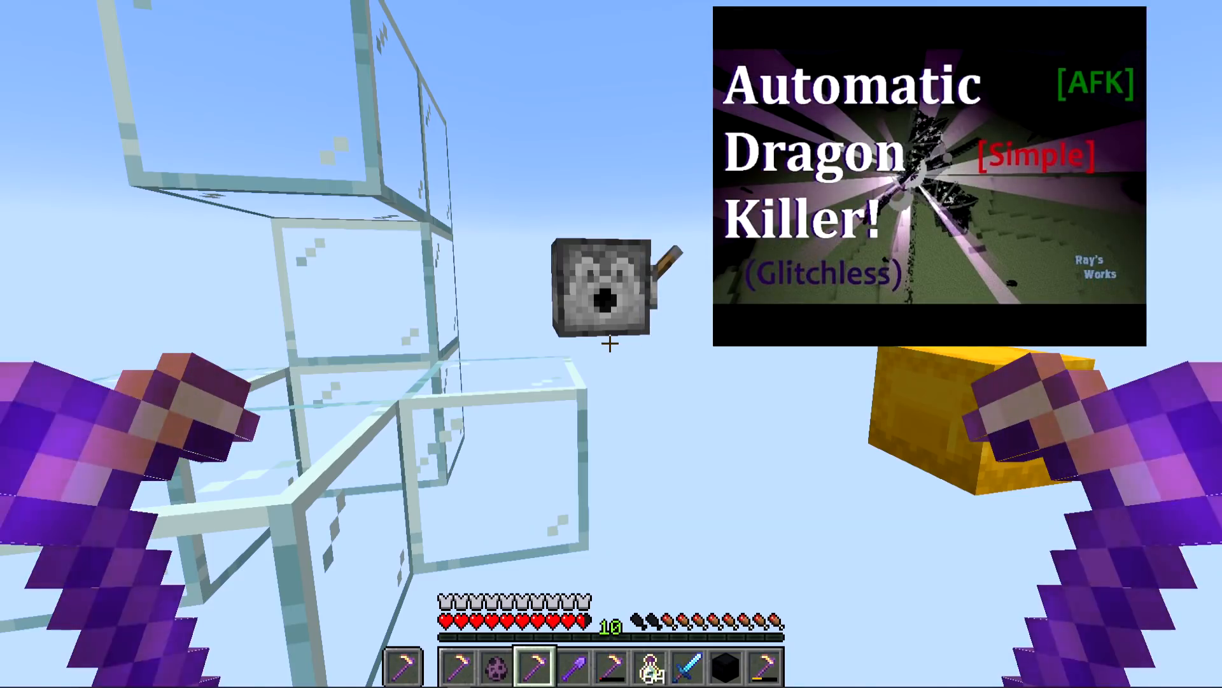
key(e)
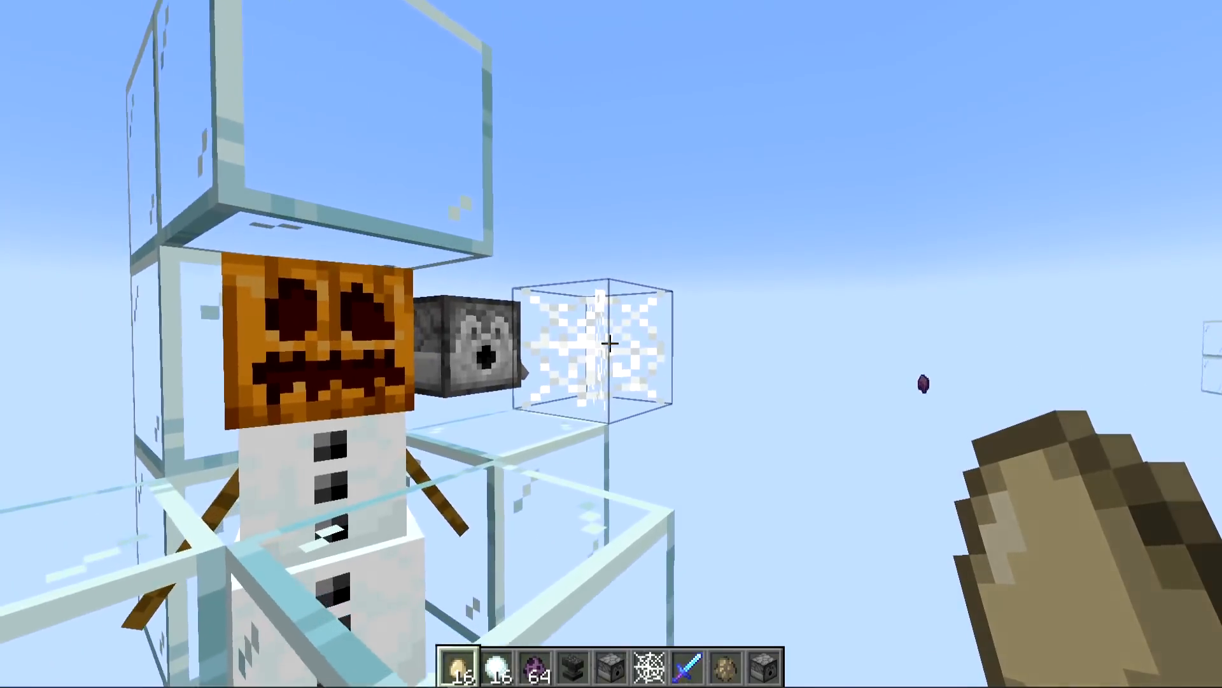
mouse_move(611, 344)
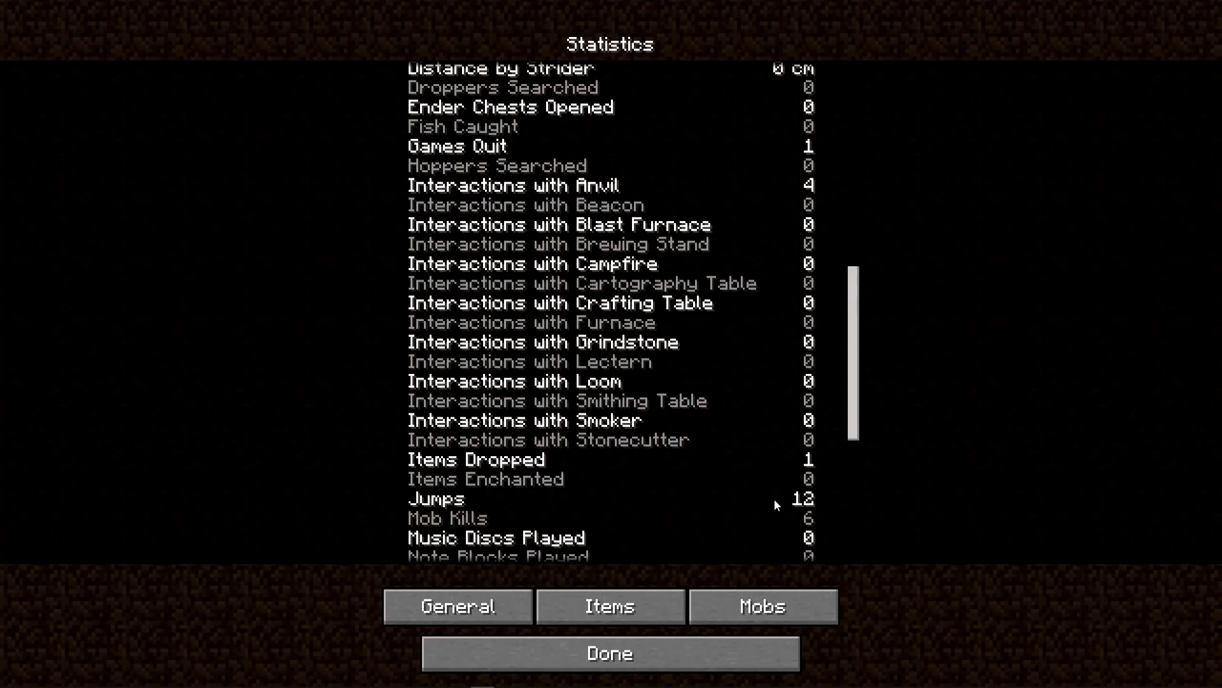
- Review this world's statistics, switch worlds, and reopen Statistics showing 1 jump and 21.35 s played
click(608, 653)
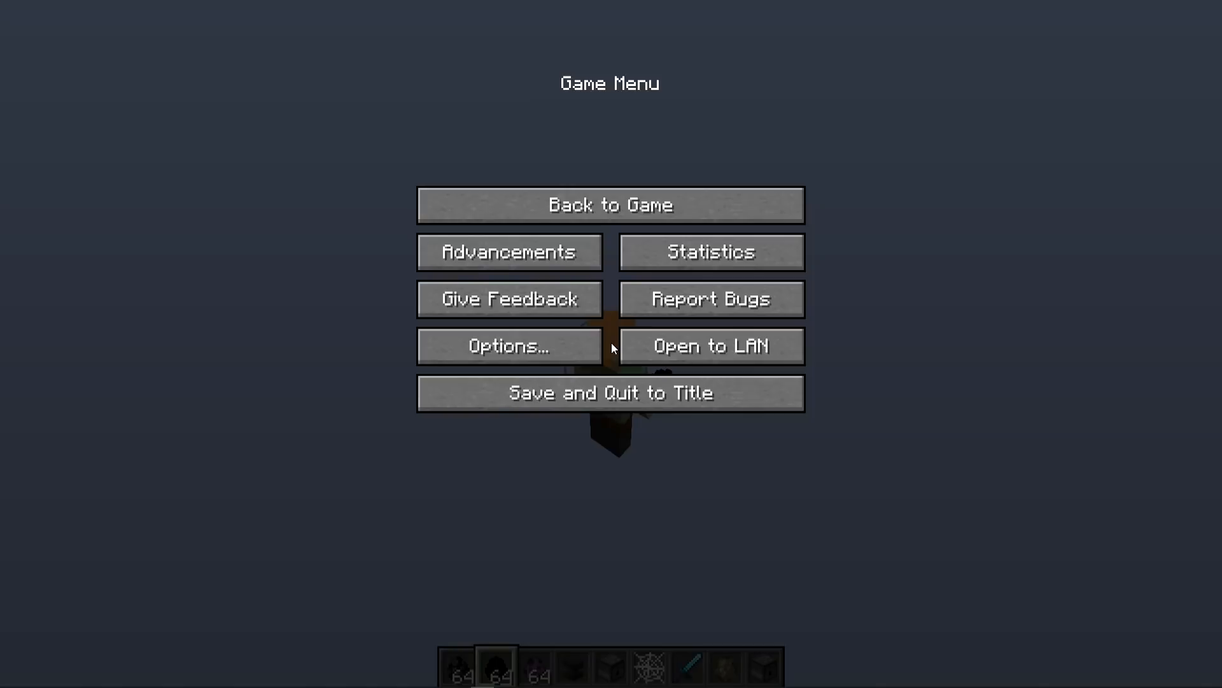
click(709, 251)
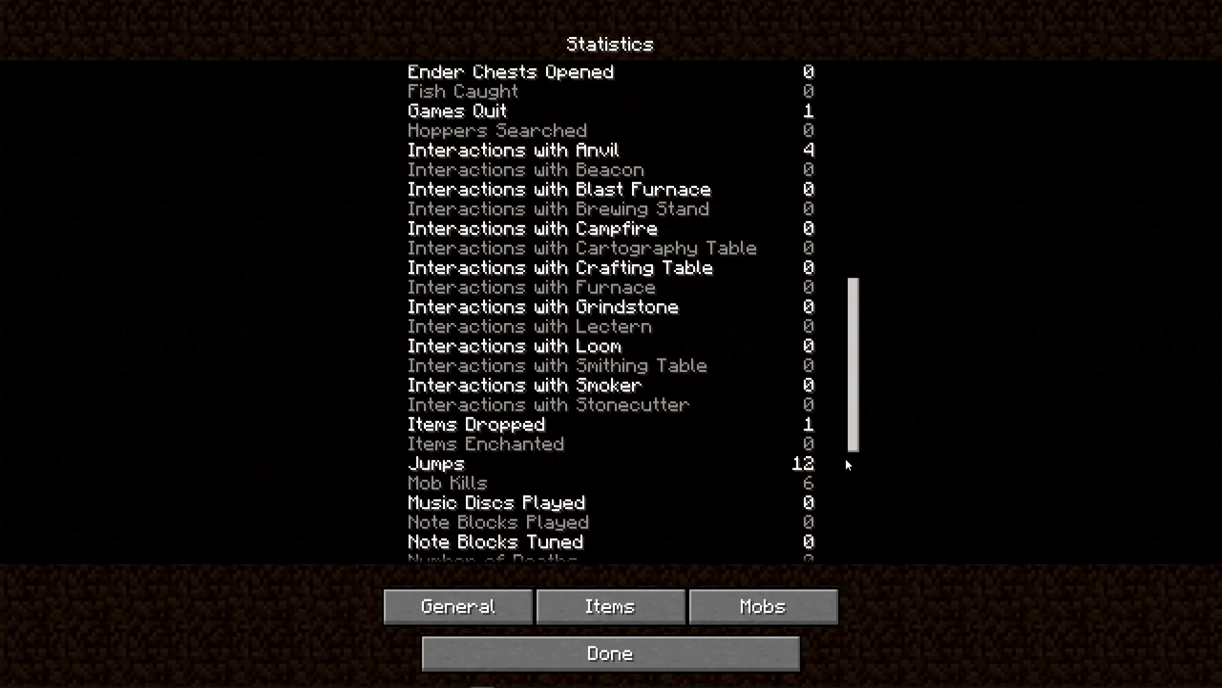
scroll(down, 3)
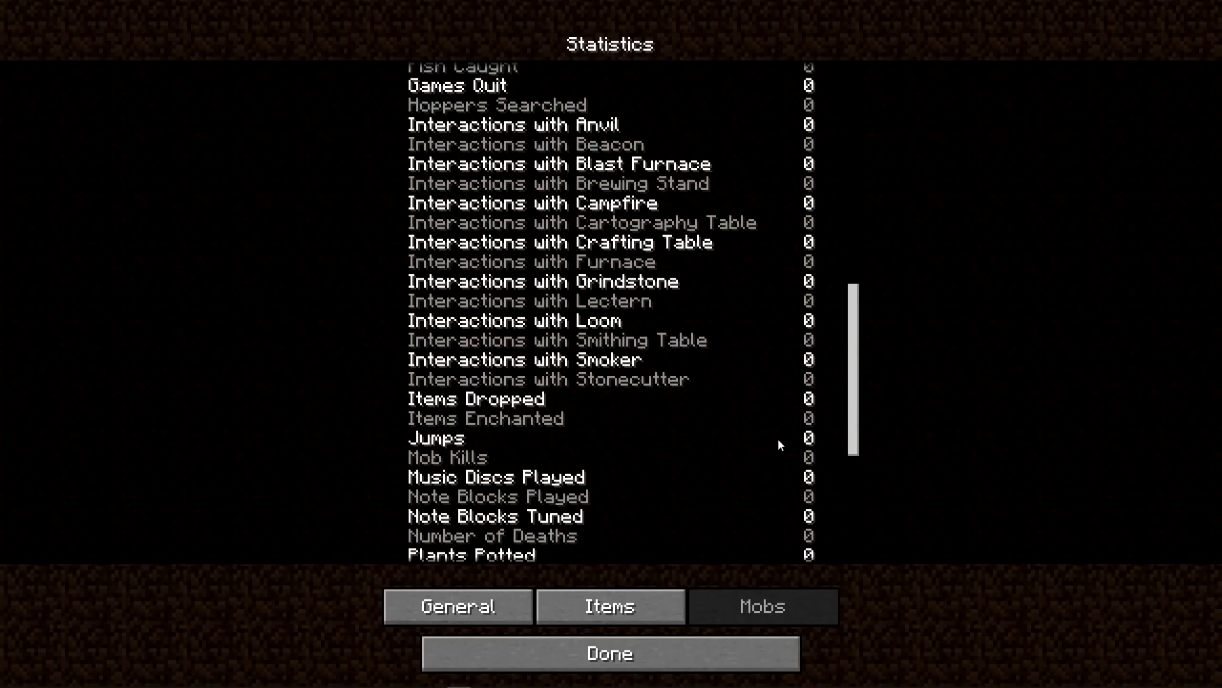
click(609, 652)
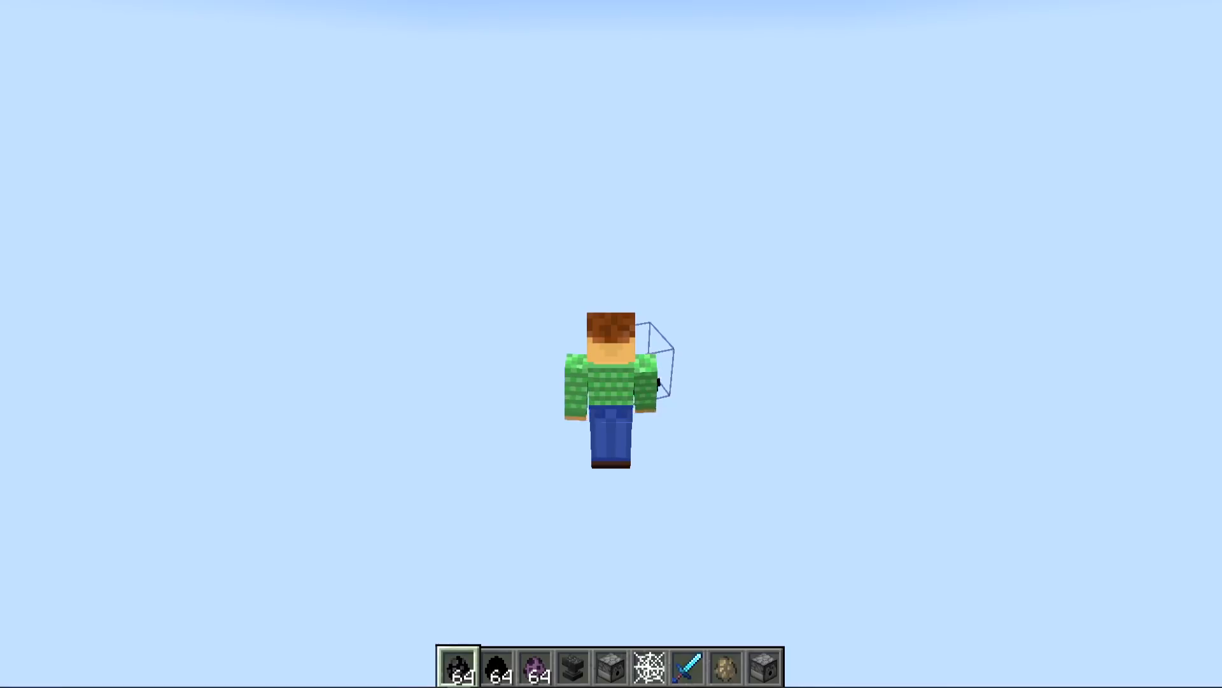
key(Escape)
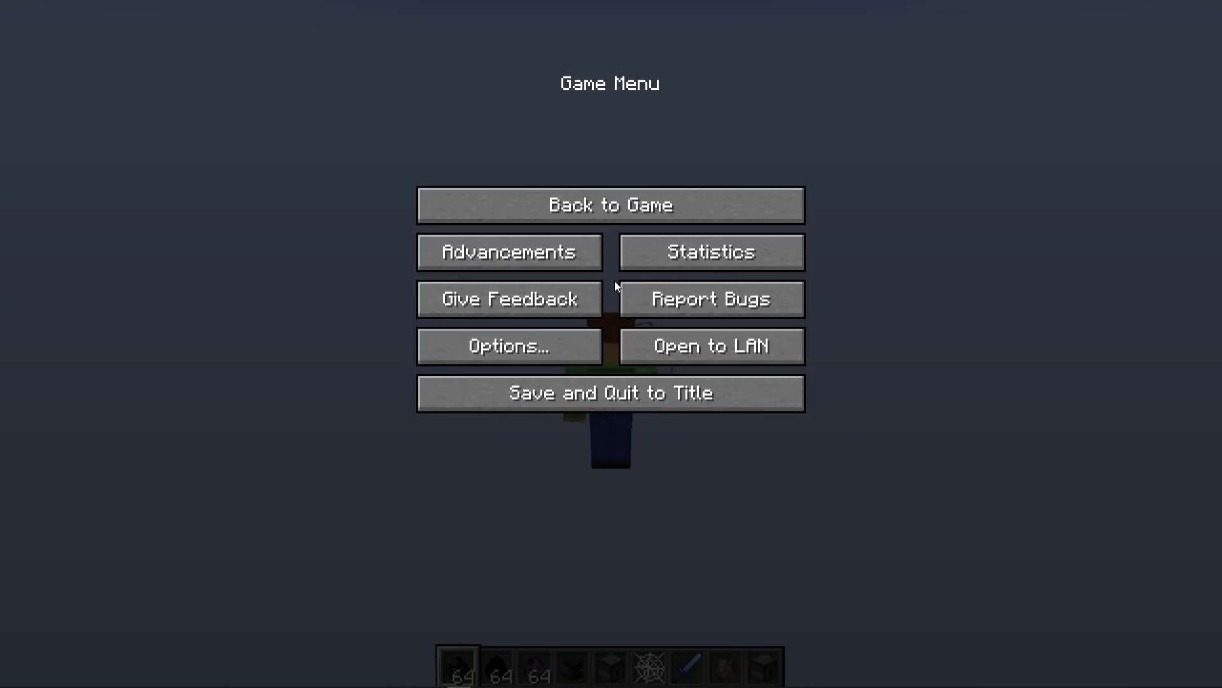
click(709, 252)
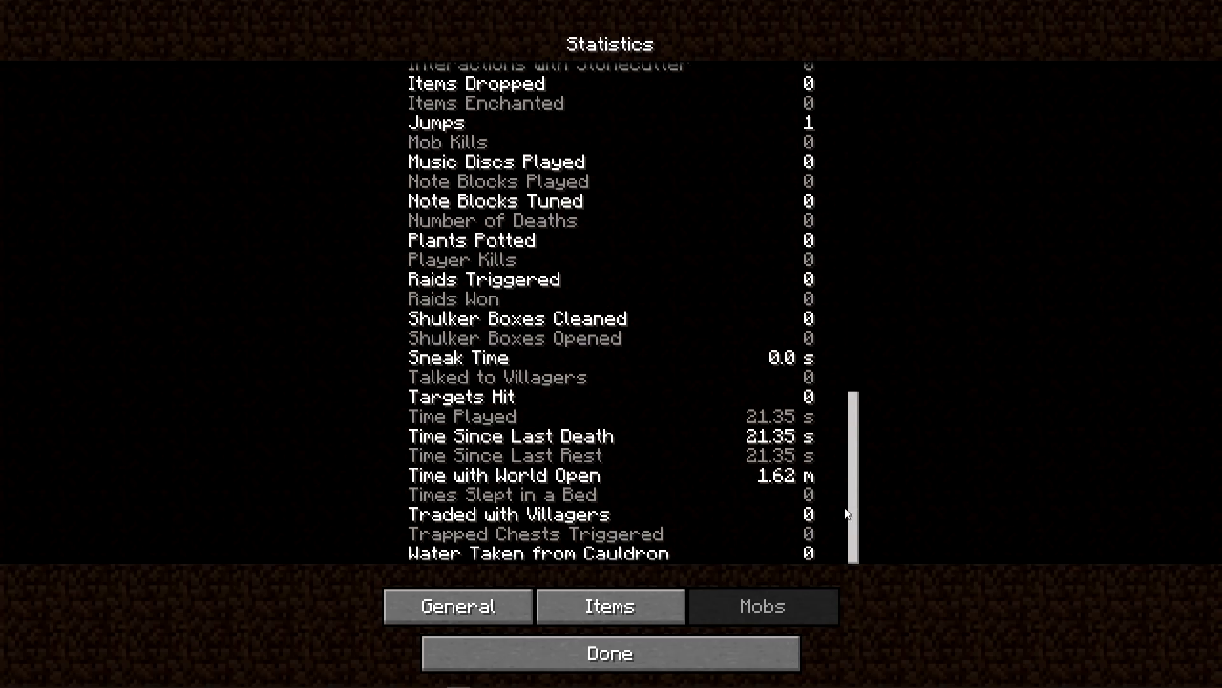
mouse_move(592, 210)
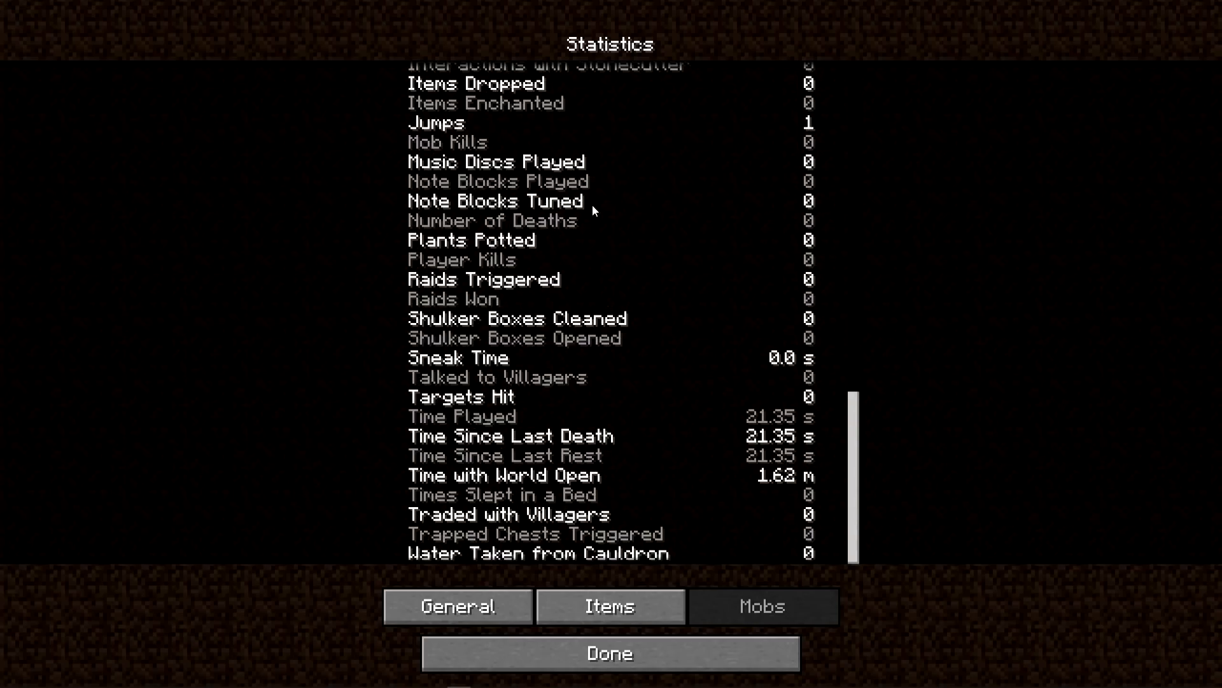
mouse_move(641, 275)
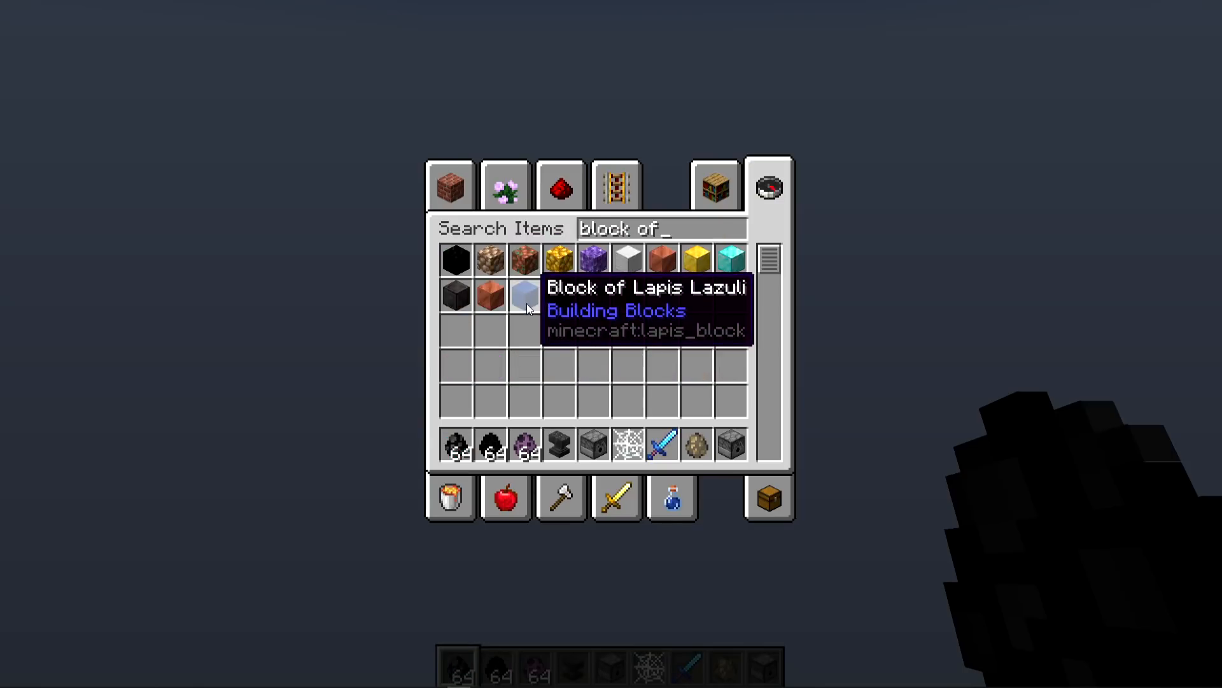
- Edit the 'block of' creative search to list Block of Lapis Lazuli
key(Backspace)
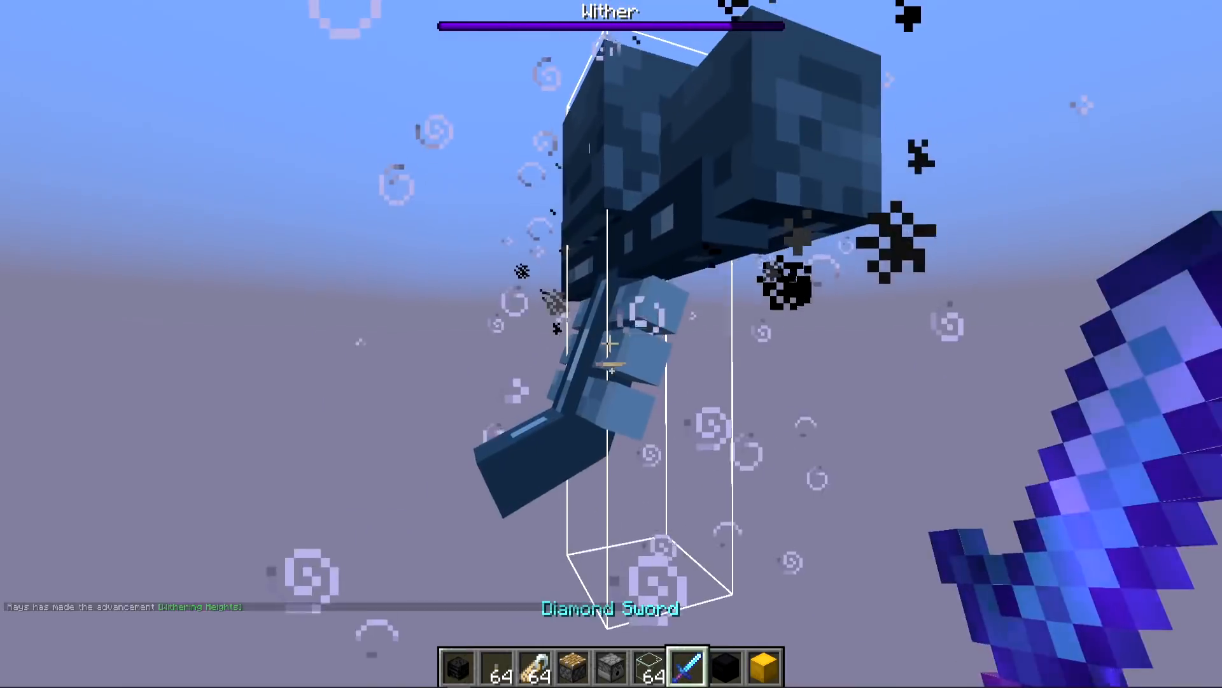
- Strike the summoned Wither in the sky with the diamond sword
click(610, 343)
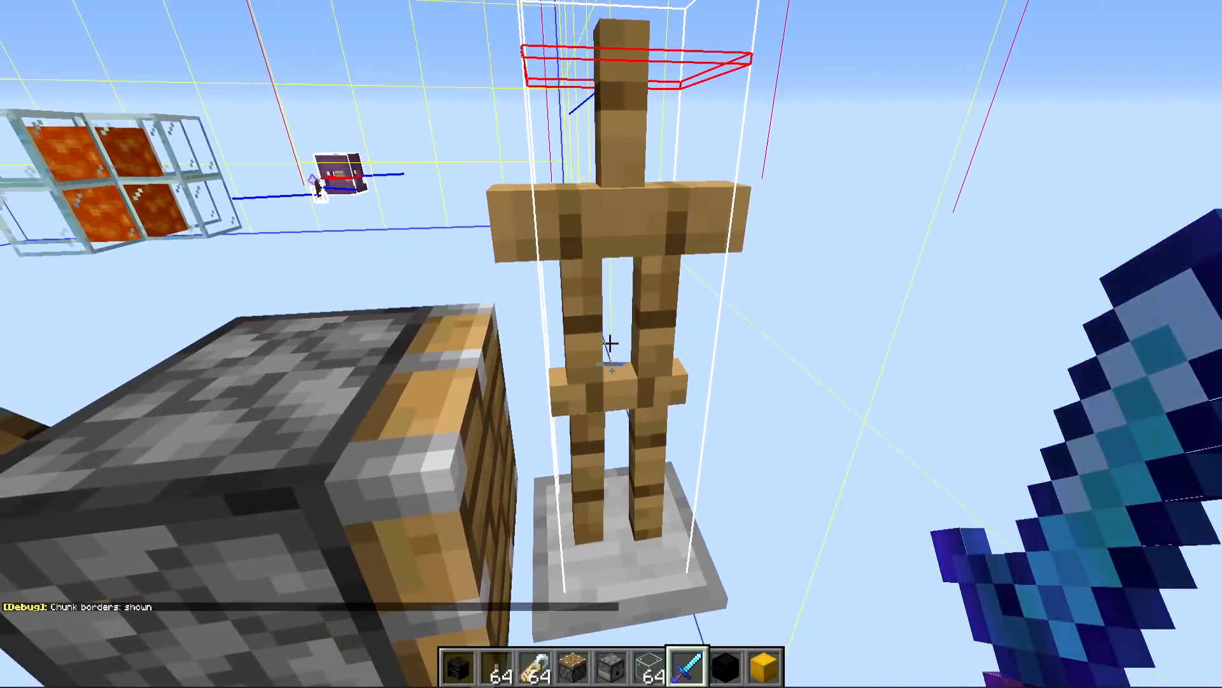
mouse_move(611, 343)
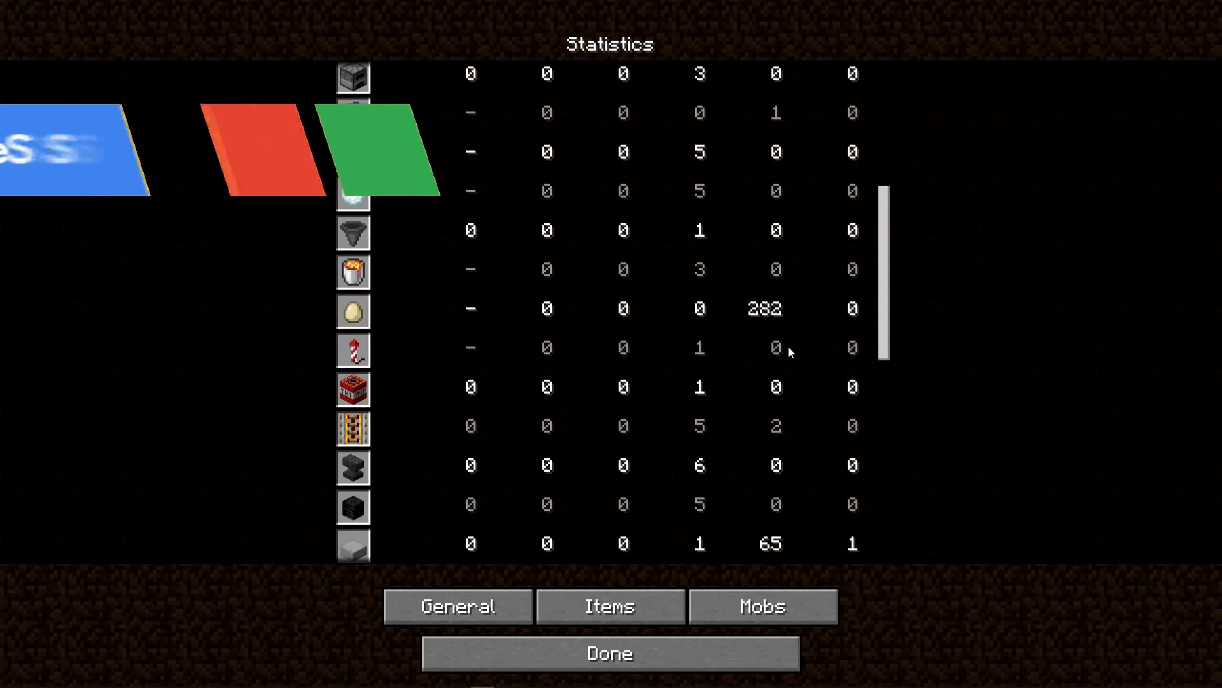
- Reopen Statistics from the game menu to view the Items tab listing only four items
click(609, 652)
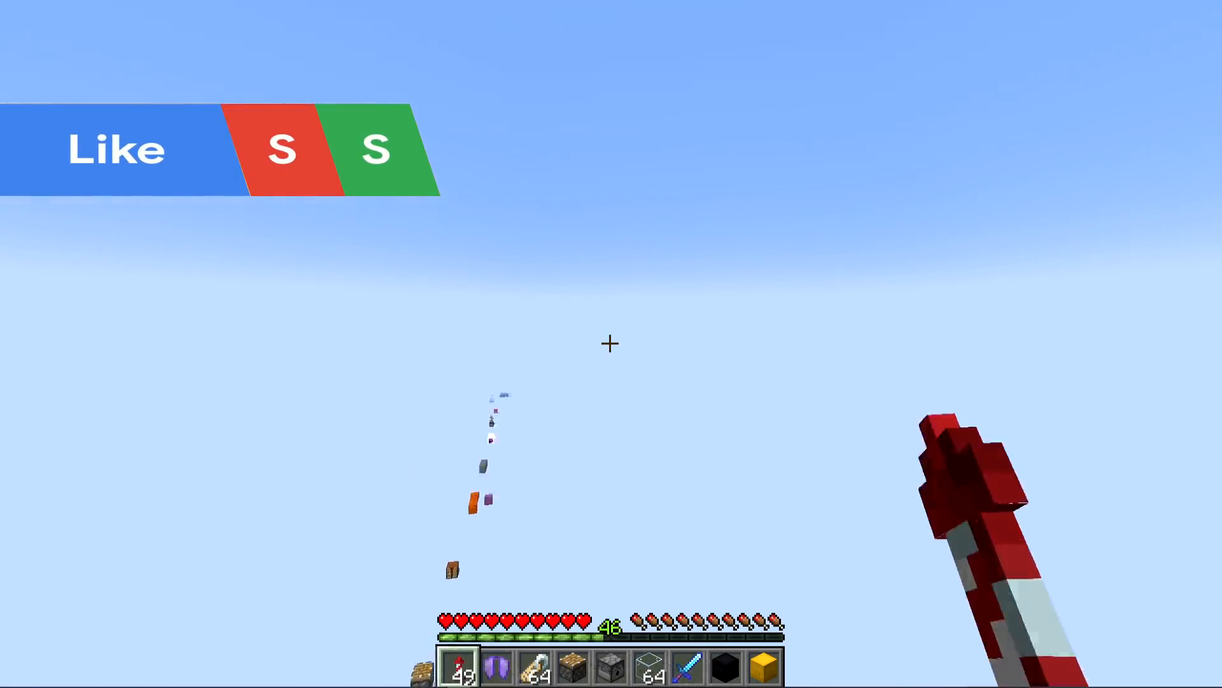
key(Escape)
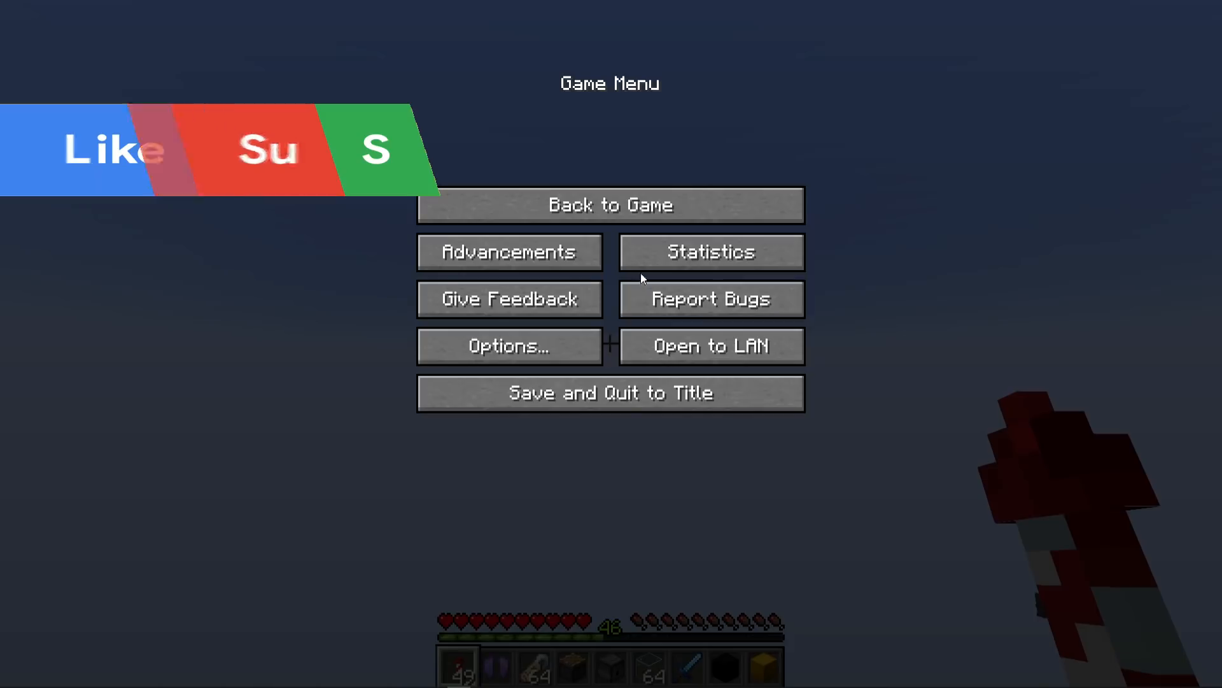
click(709, 252)
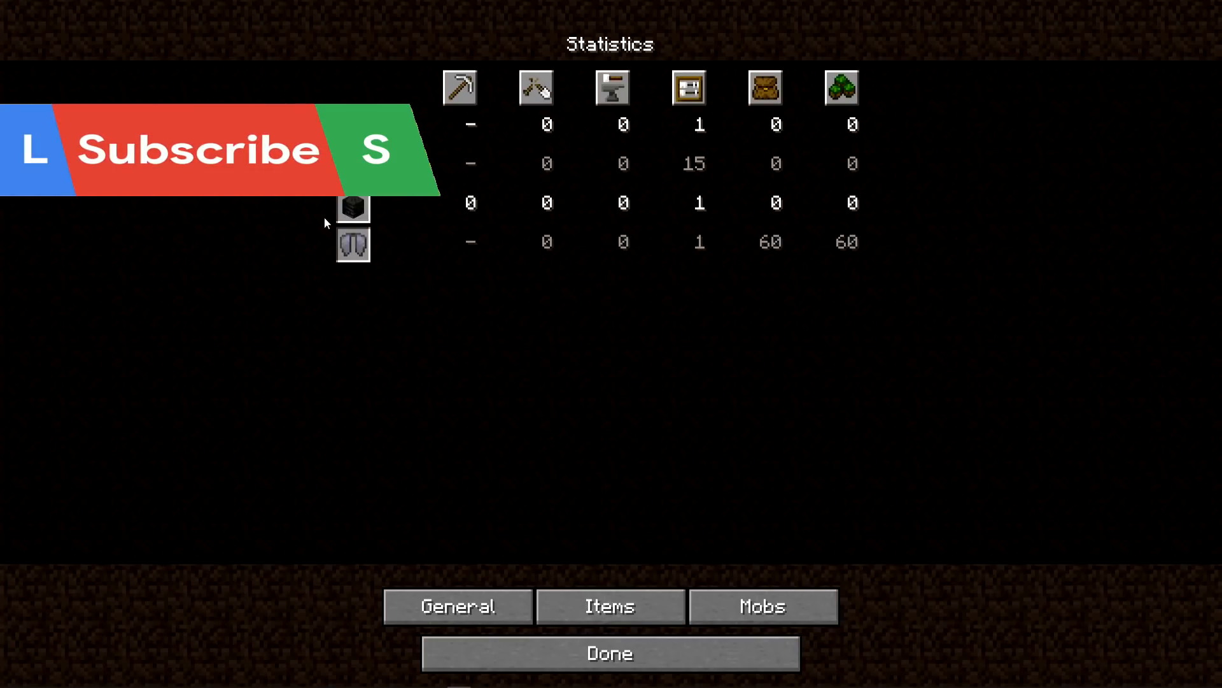
click(608, 653)
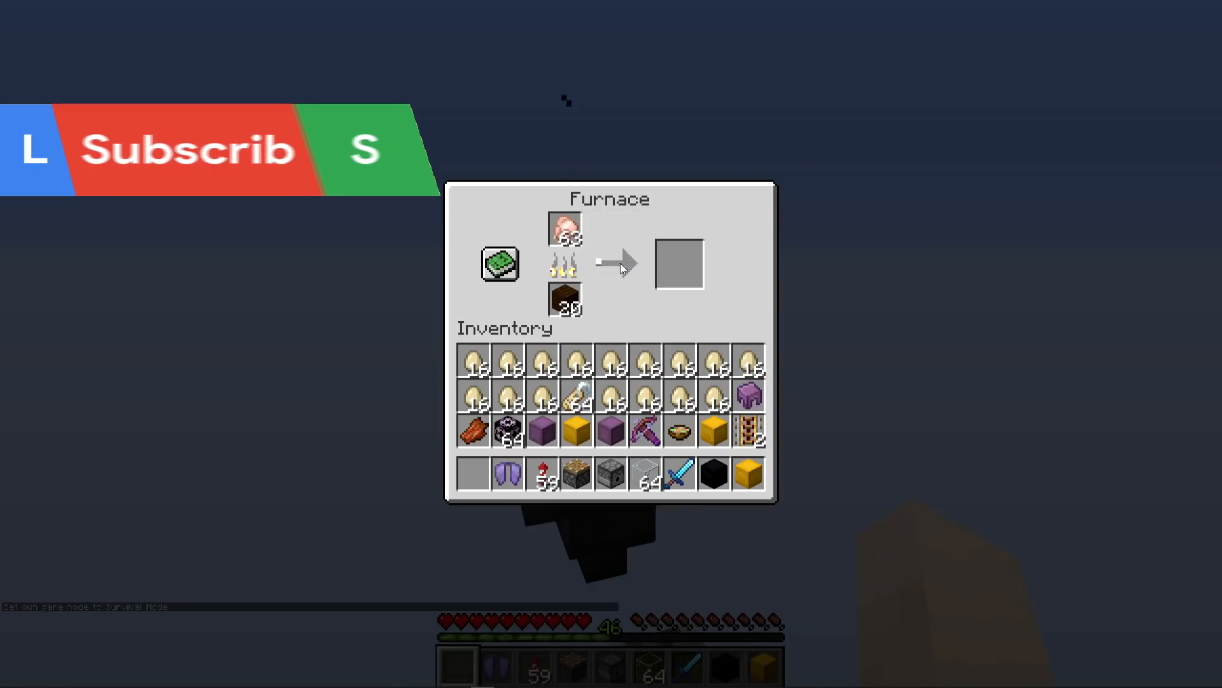
- Take cooked chicken from the furnace output twice while more raw chicken smelts
key(Escape)
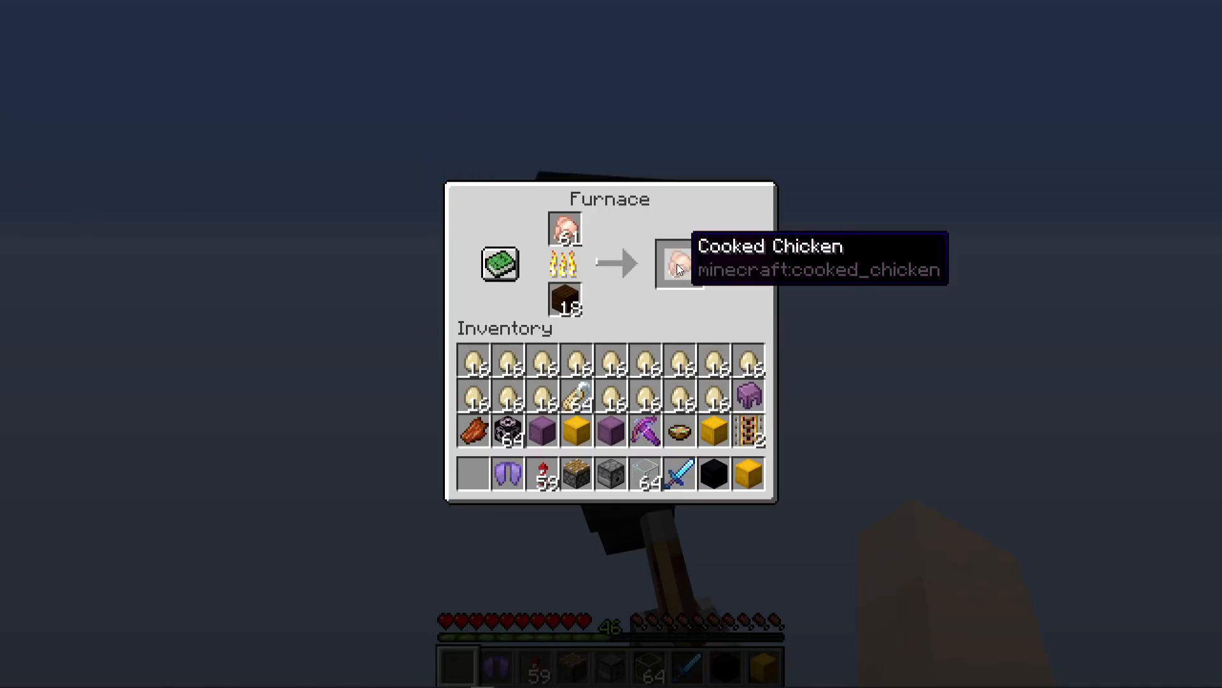
click(678, 263)
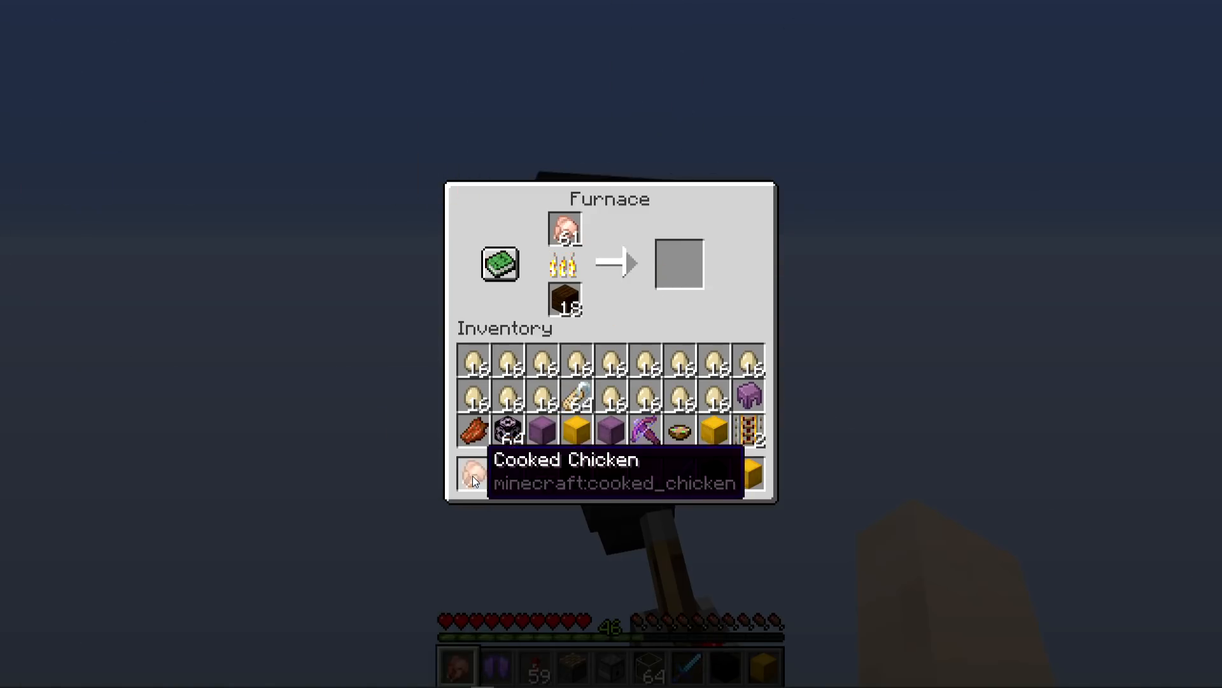
key(Escape)
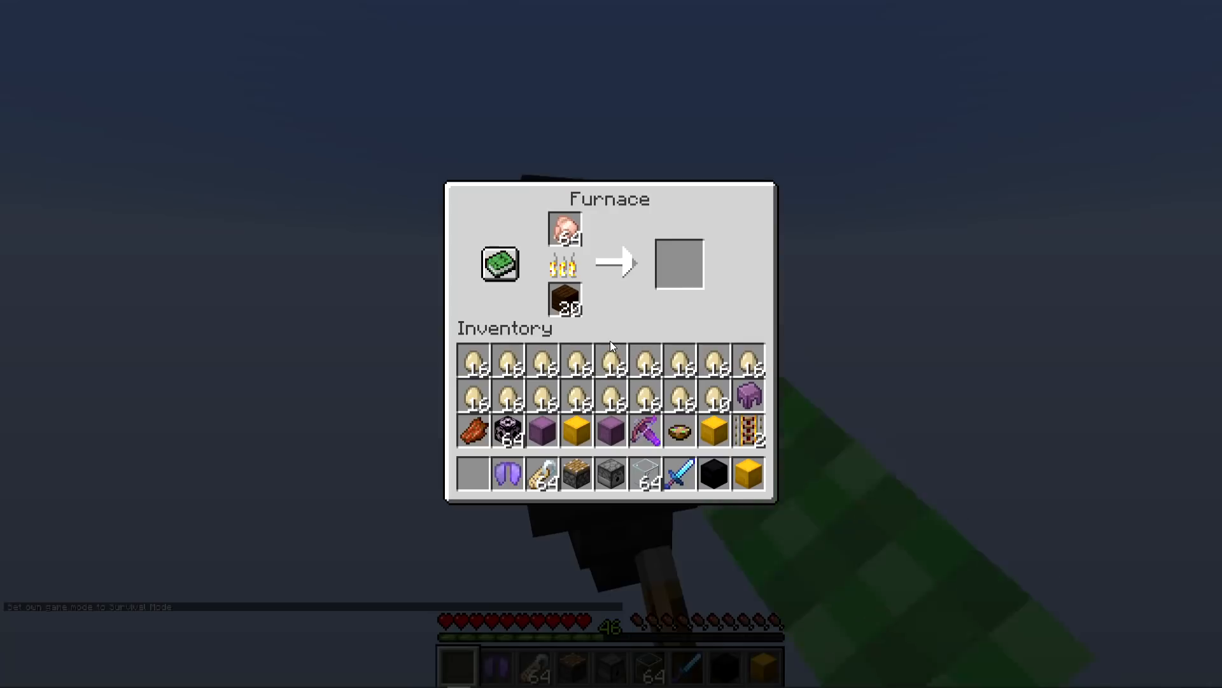
mouse_move(679, 263)
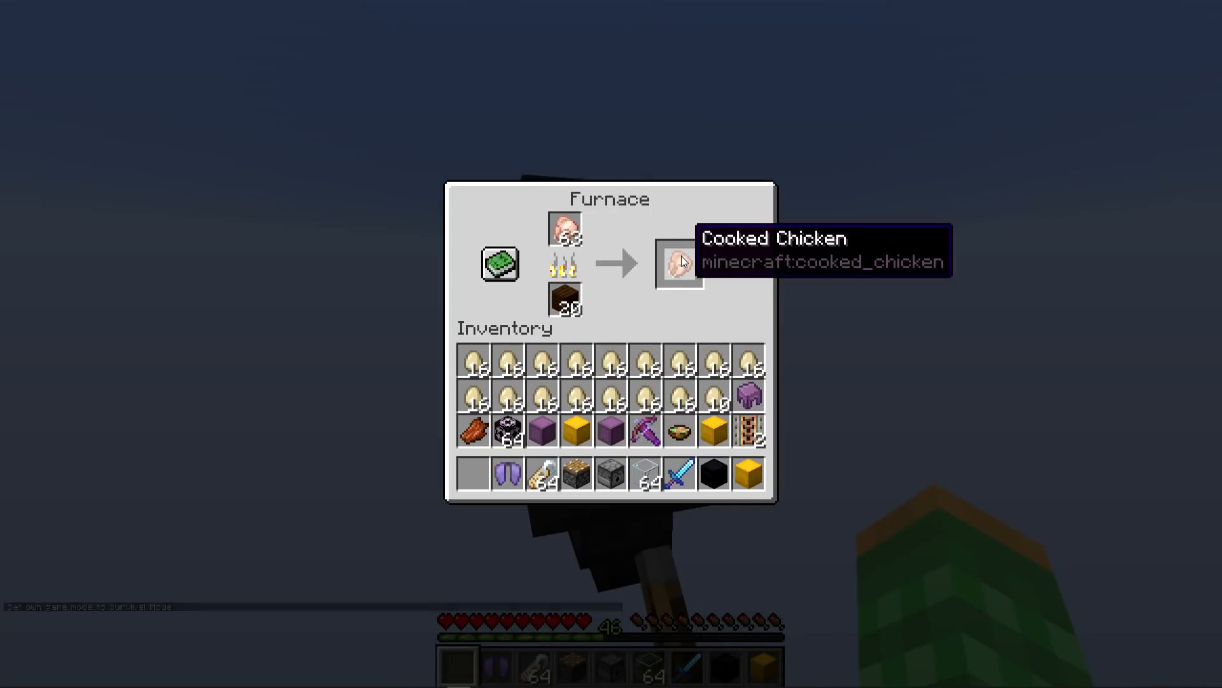
click(679, 263)
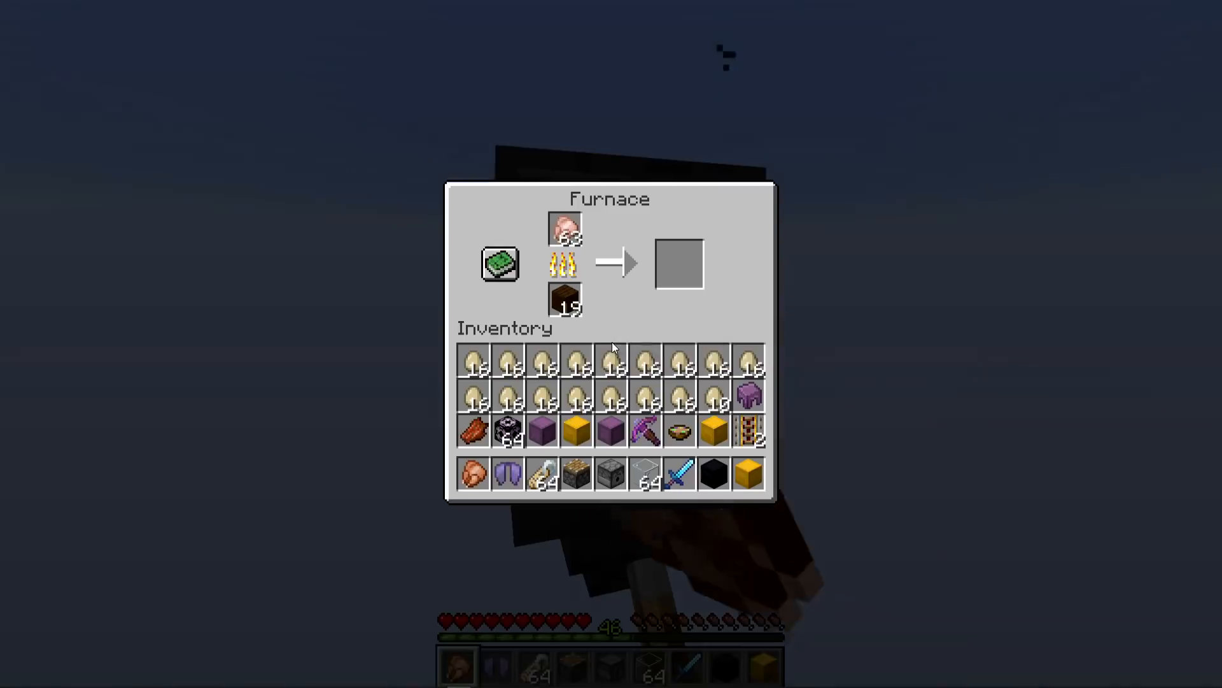
- Close the furnace and put a stone block on top of the glass pillar
key(Escape)
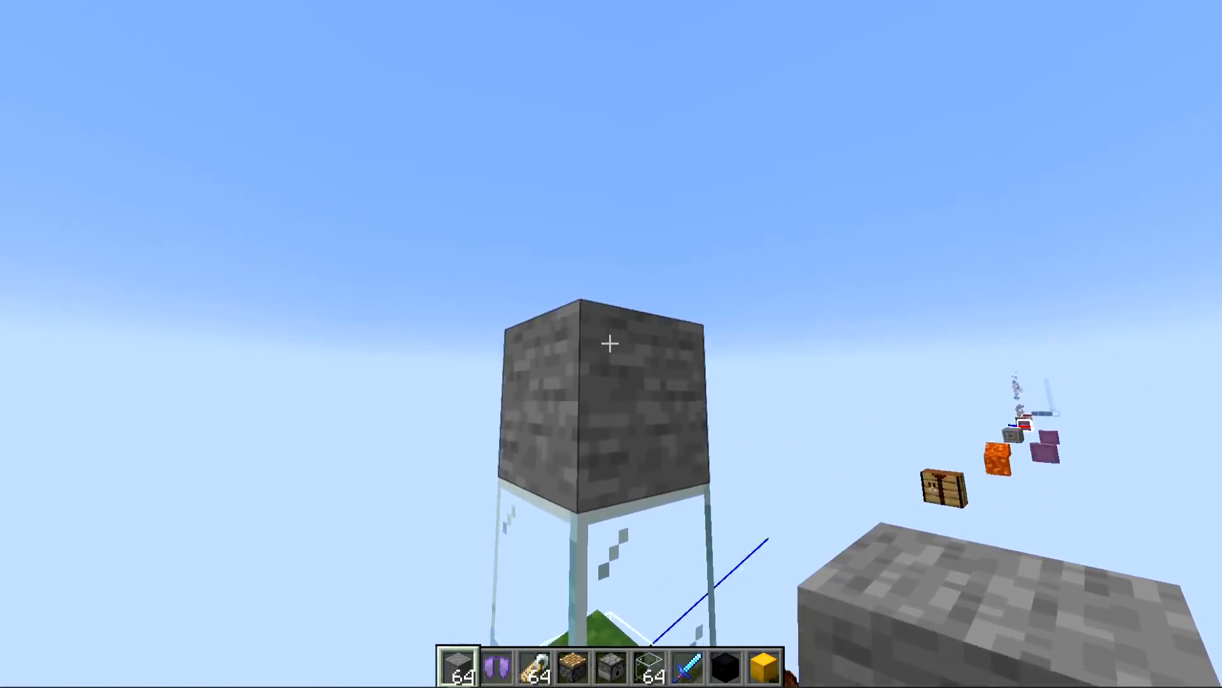
key(e)
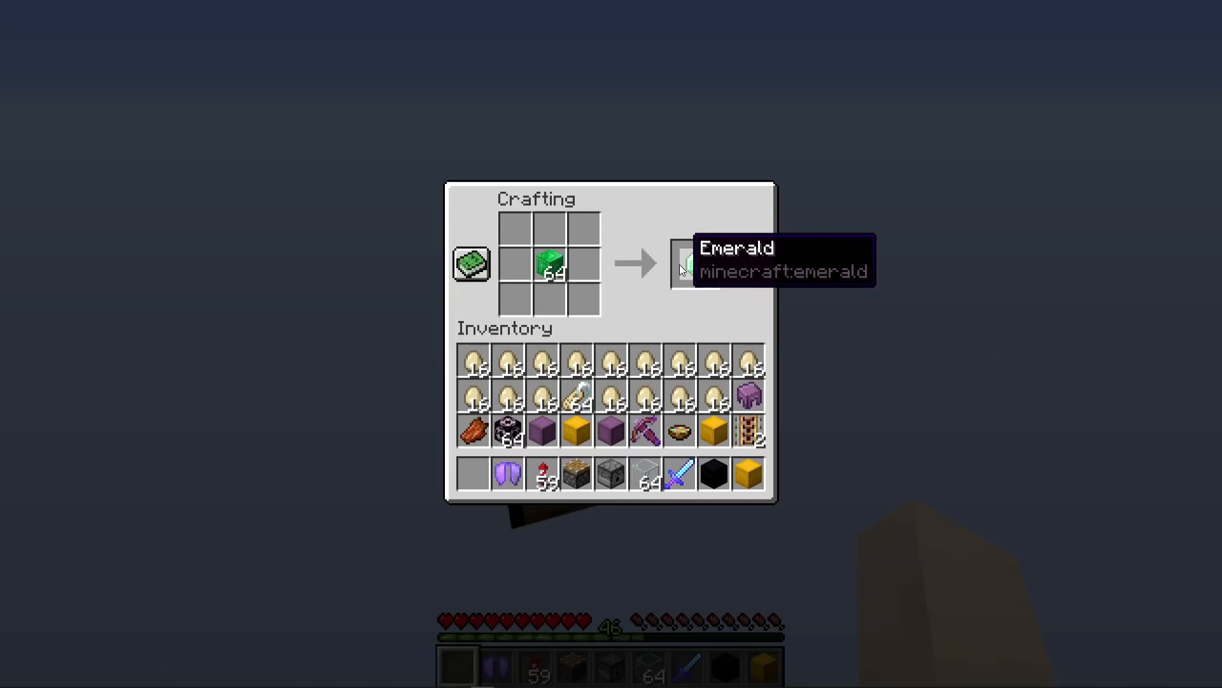
- Craft the emerald blocks into a full stack of 64 emeralds in the hotbar
click(693, 264)
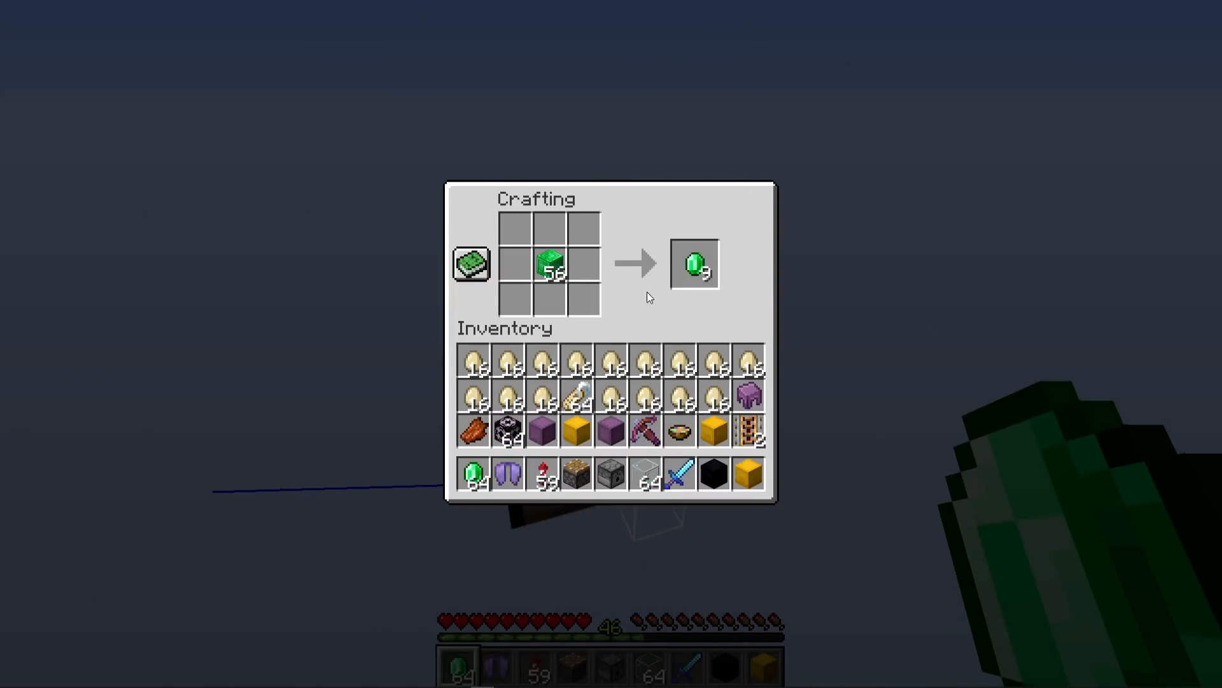
click(693, 264)
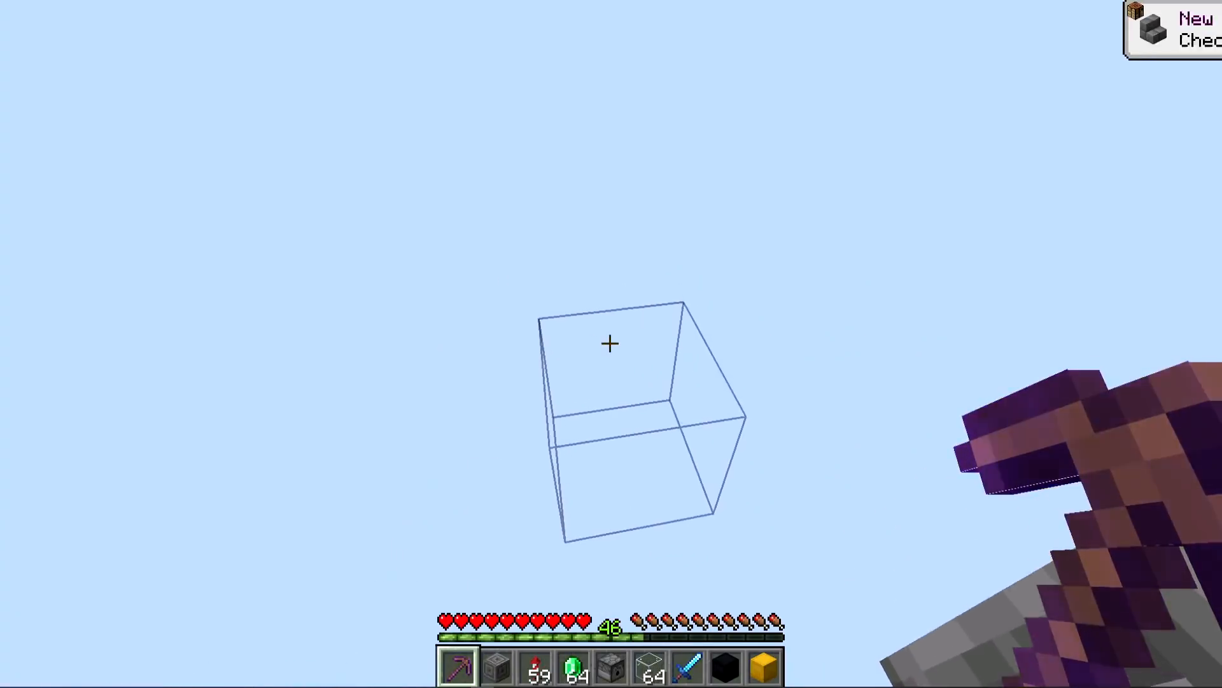
key(e)
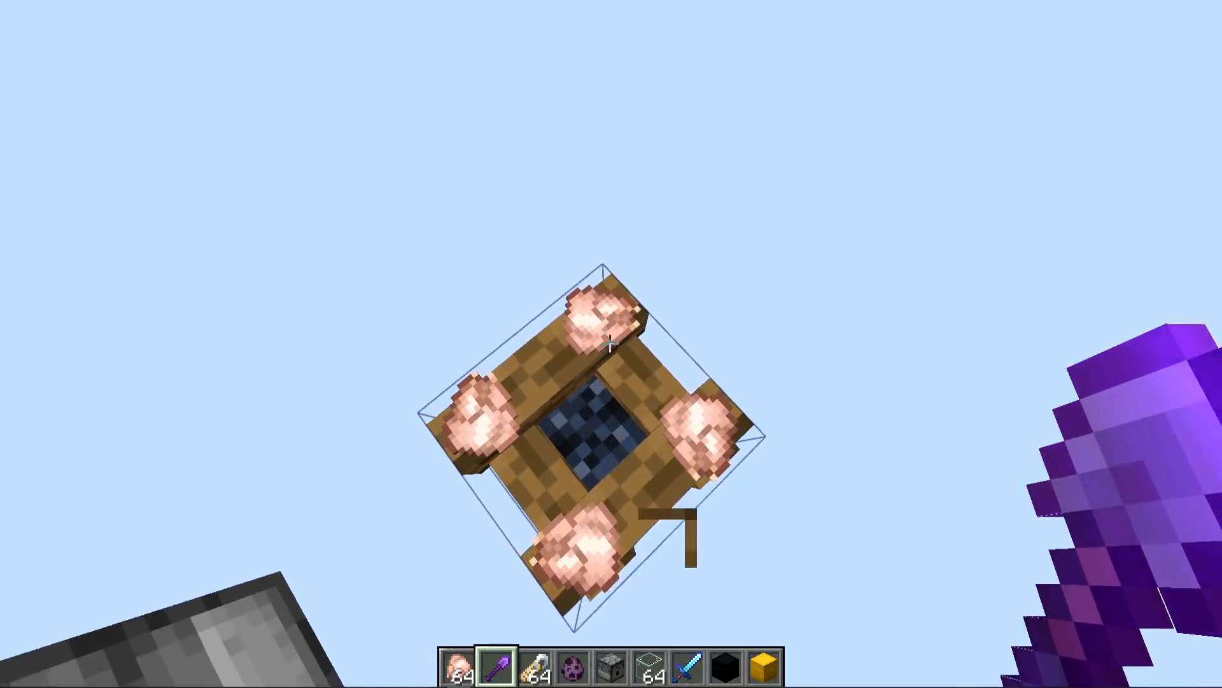
mouse_move(611, 343)
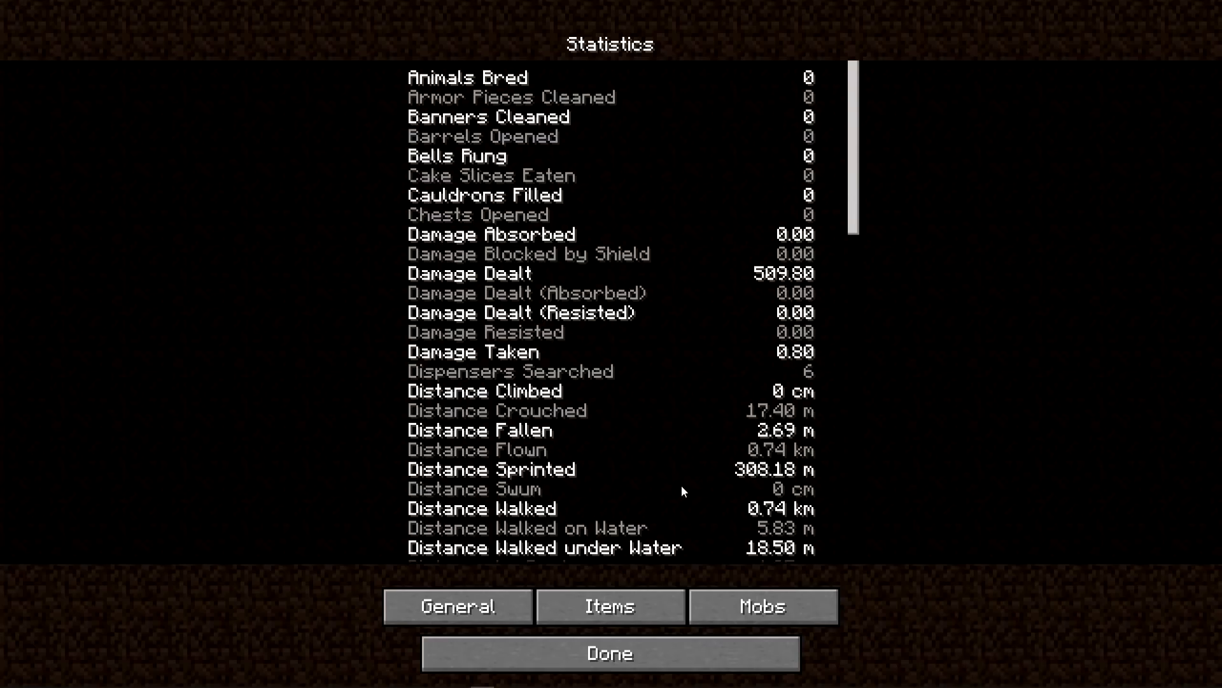
- Reopen Statistics from the pause menu and view the per-item statistics table
click(609, 653)
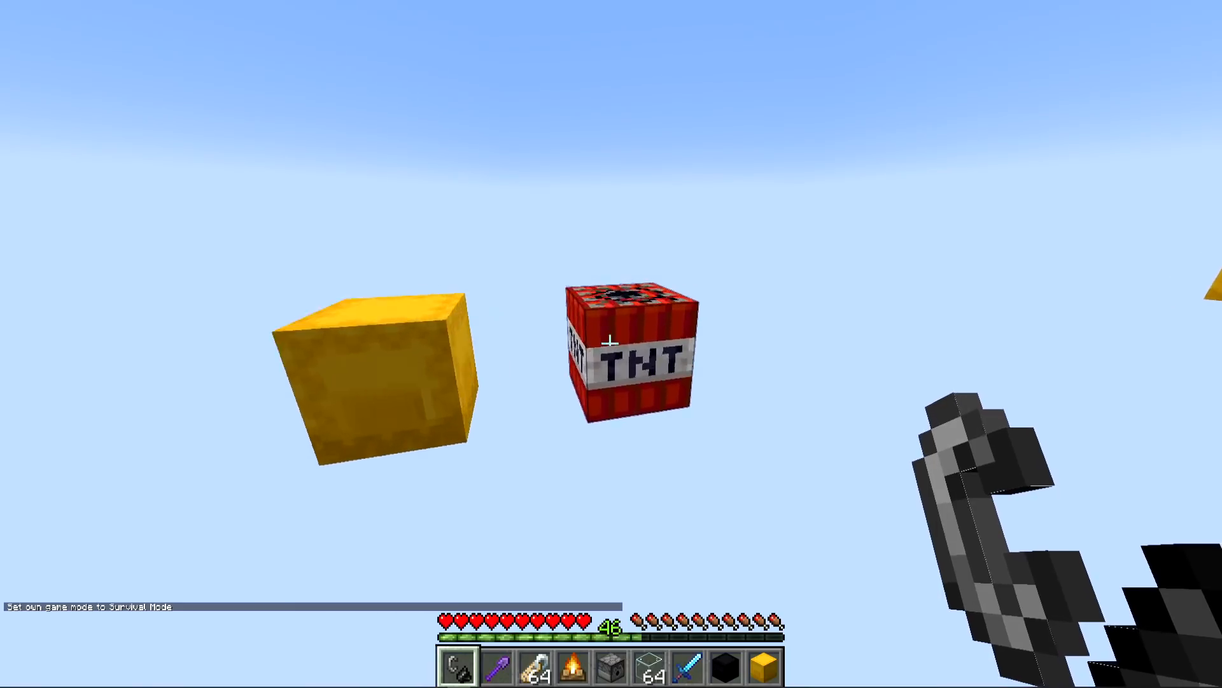
key(Escape)
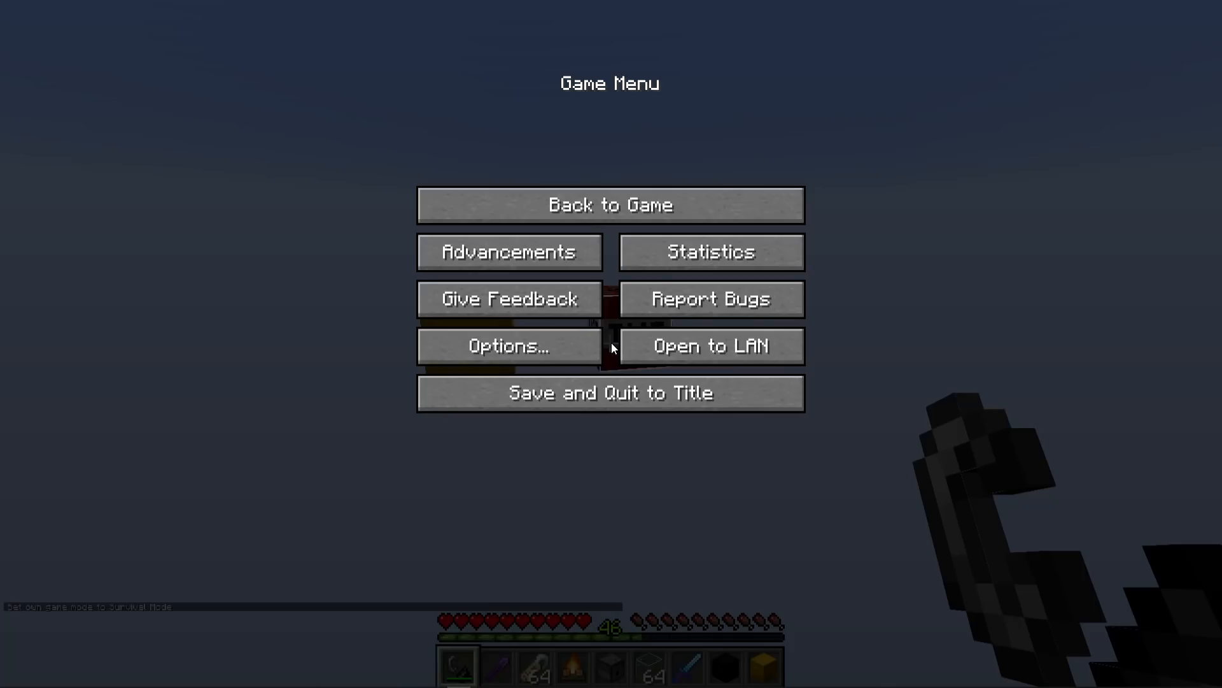
click(709, 252)
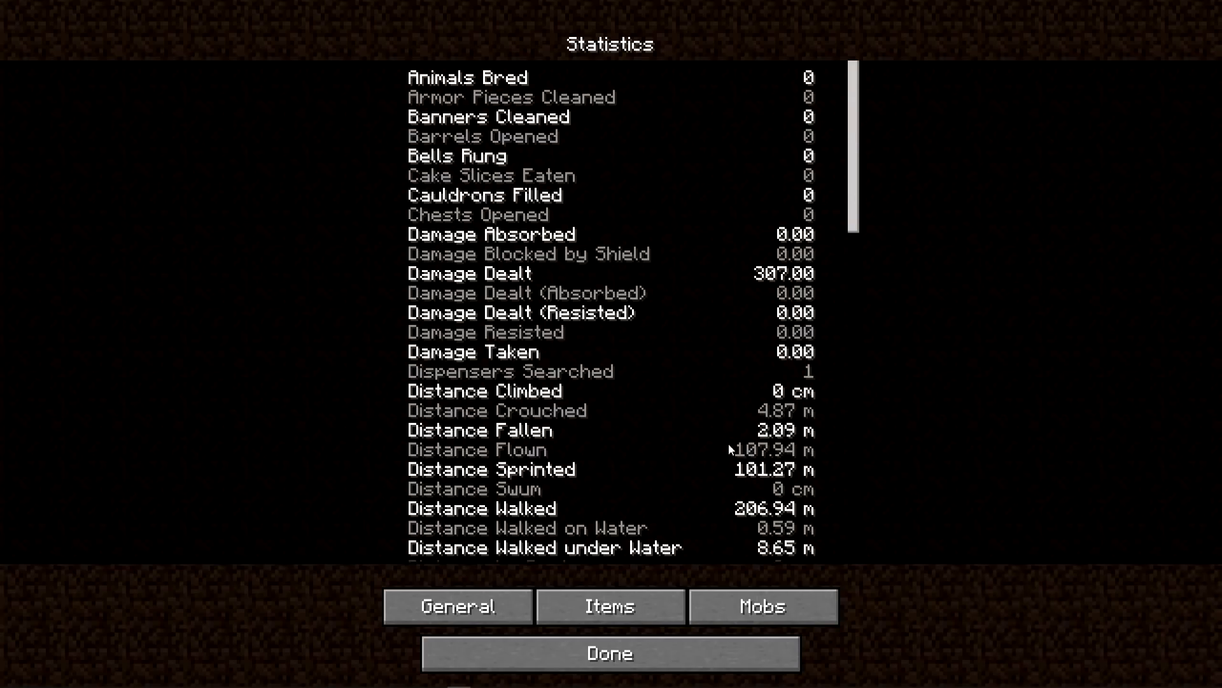
click(610, 606)
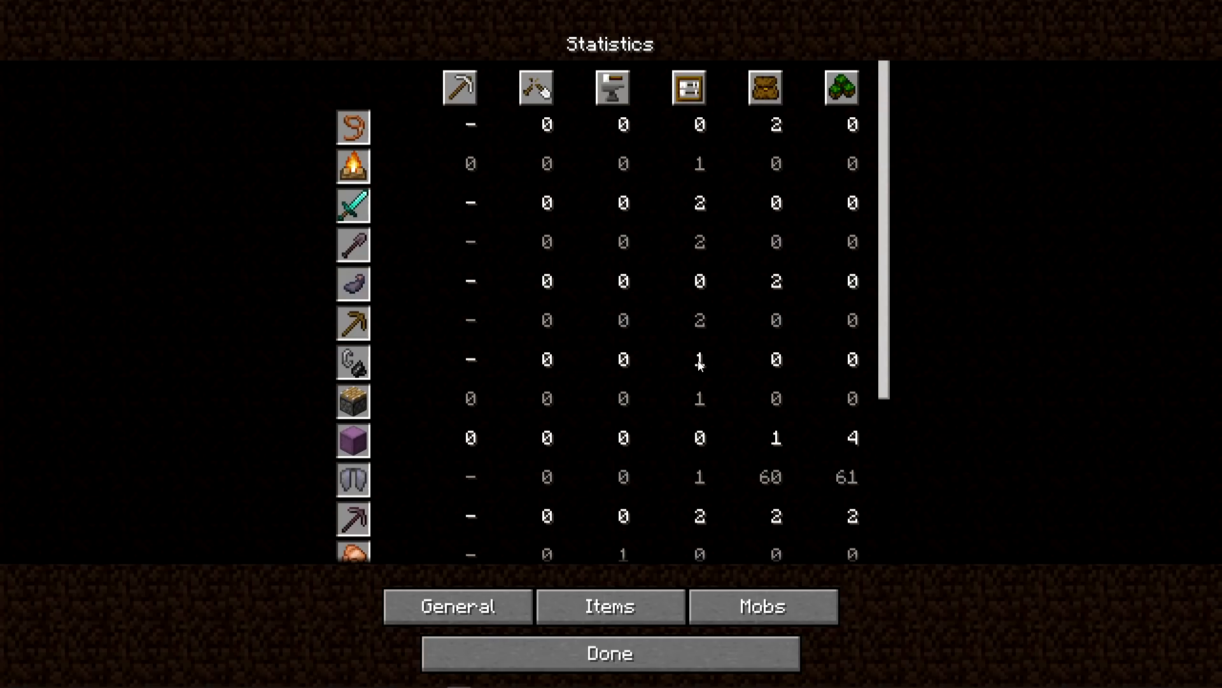
mouse_move(708, 367)
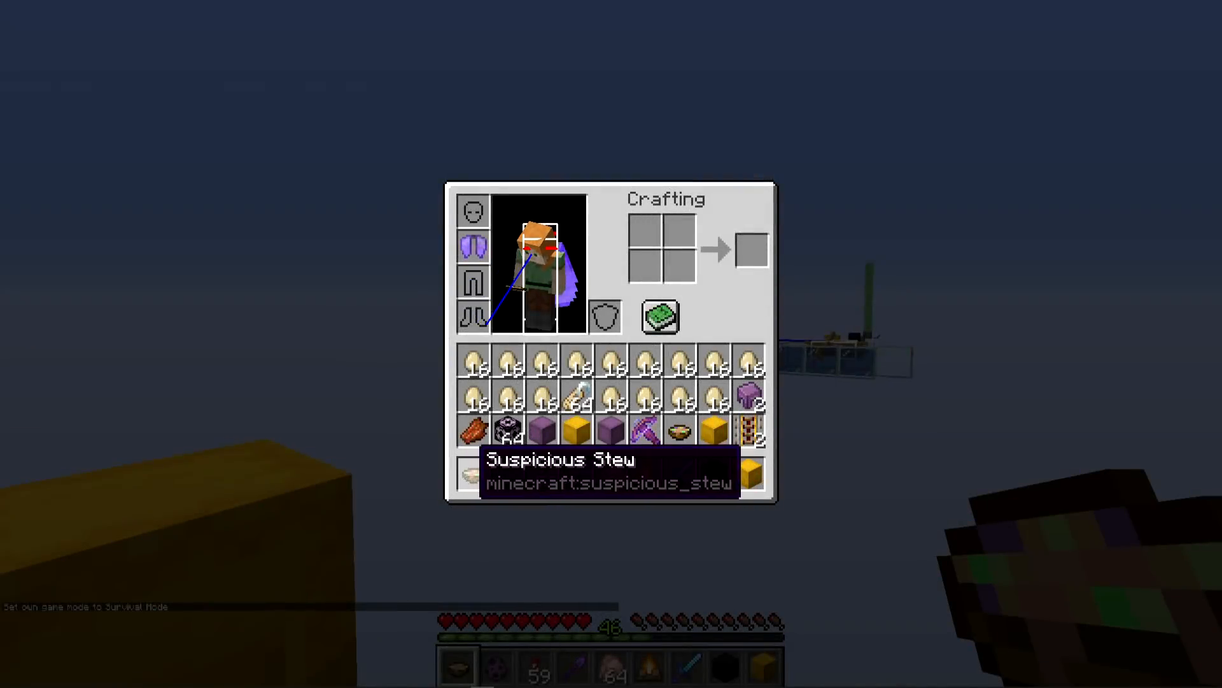
- Eat the suspicious stew and check the inventory for the leftover empty bowl
key(Escape)
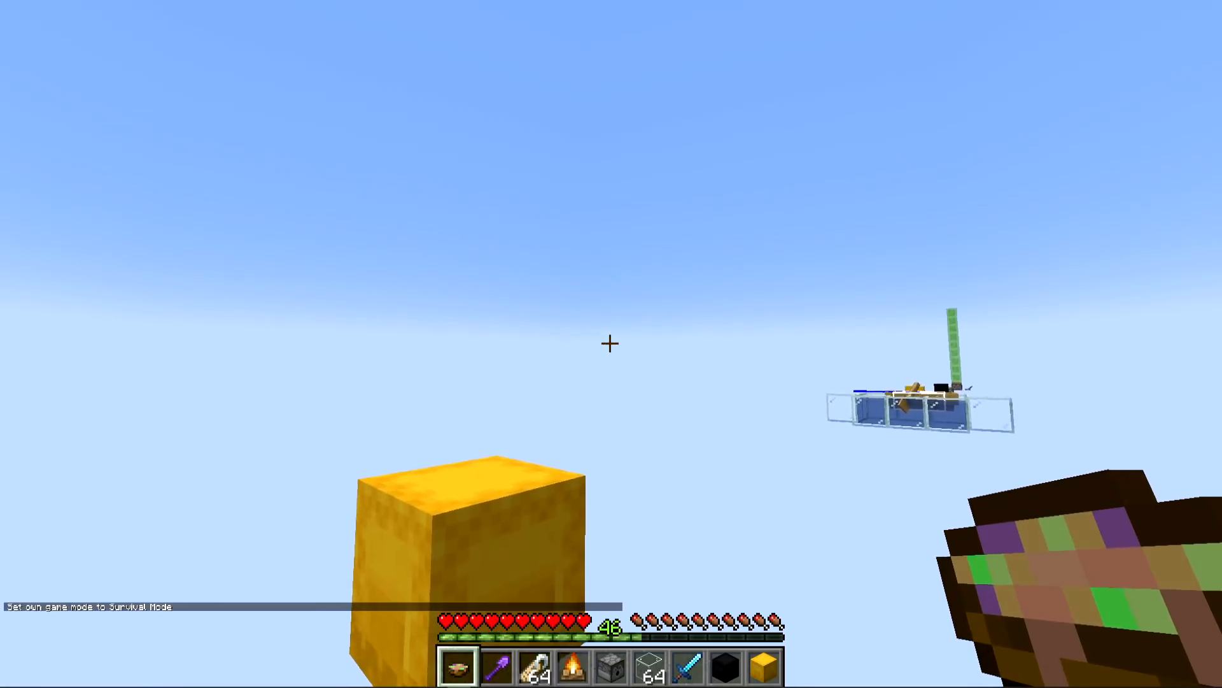
key(e)
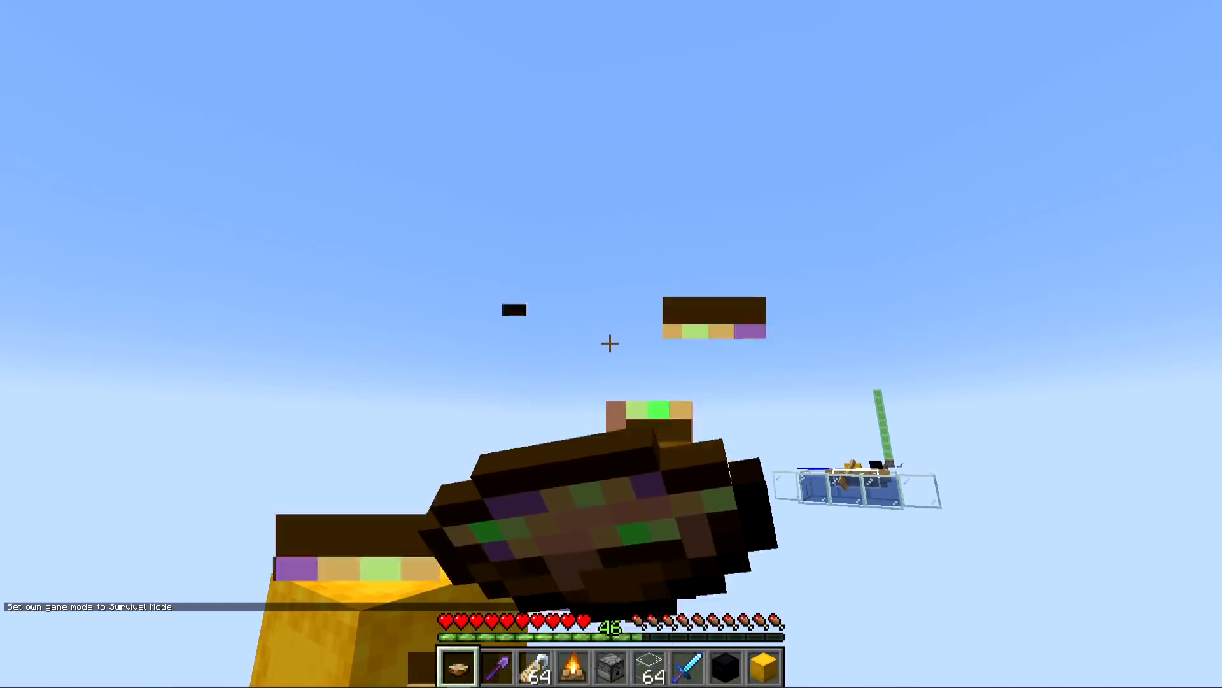
key(e)
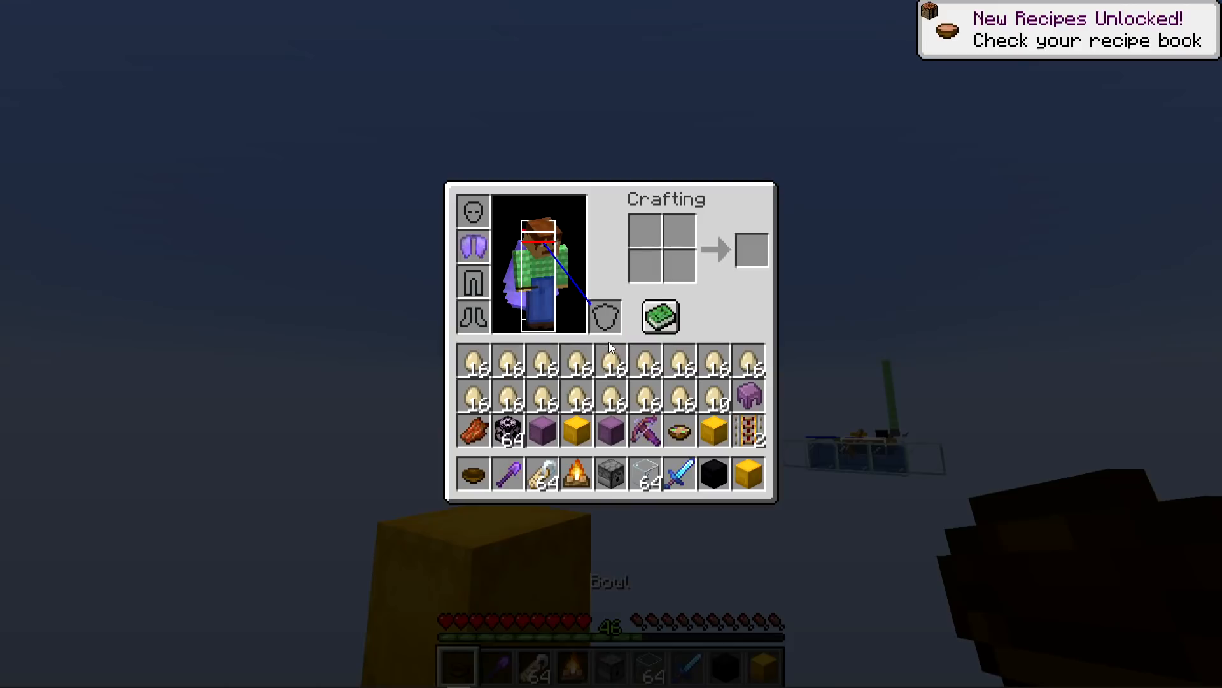
key(Escape)
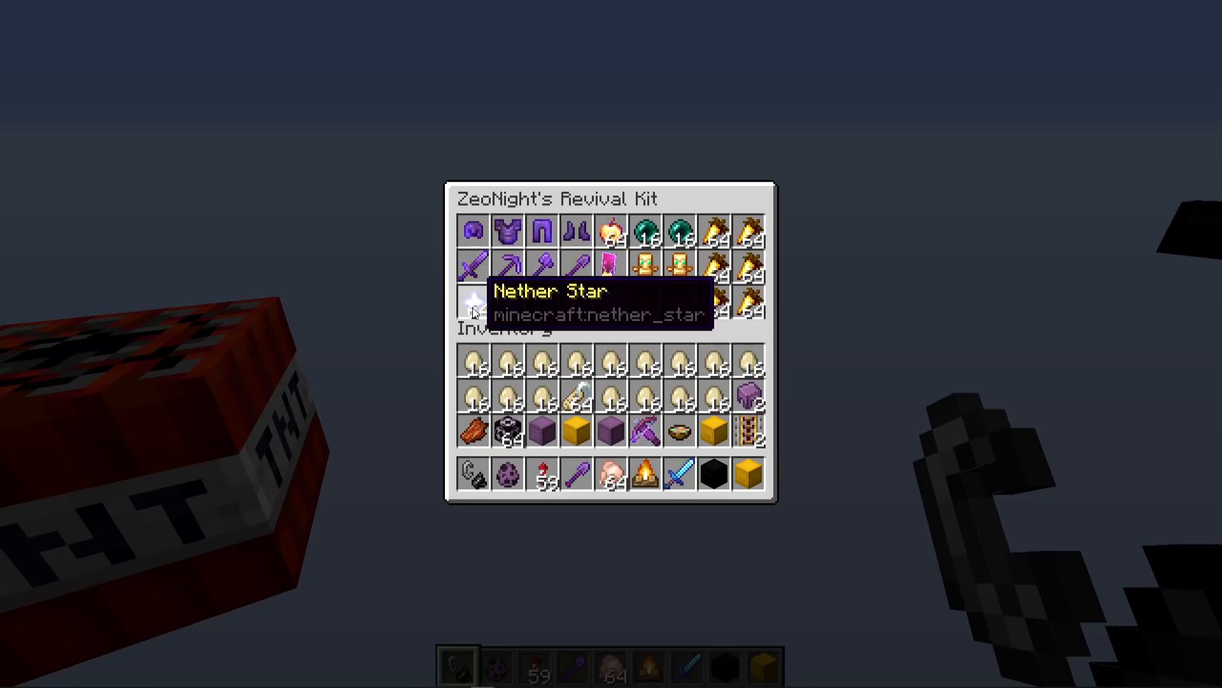
- Close the Revival Kit chest and interact with the TNT
key(Escape)
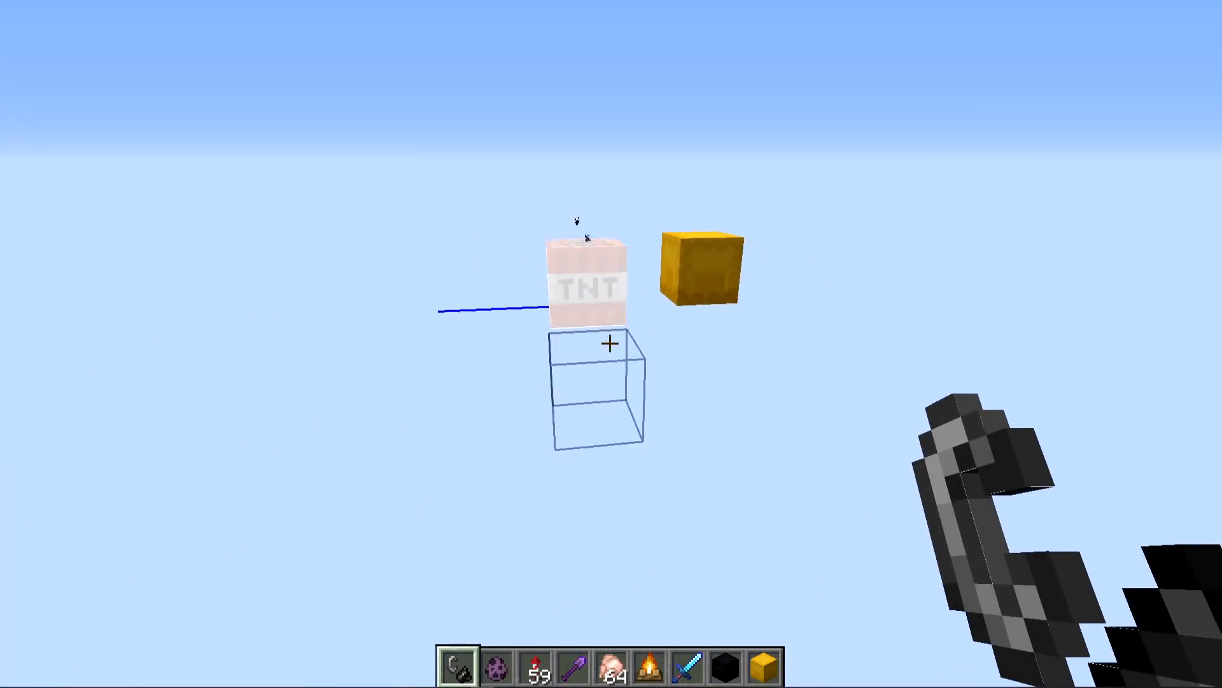
click(611, 343)
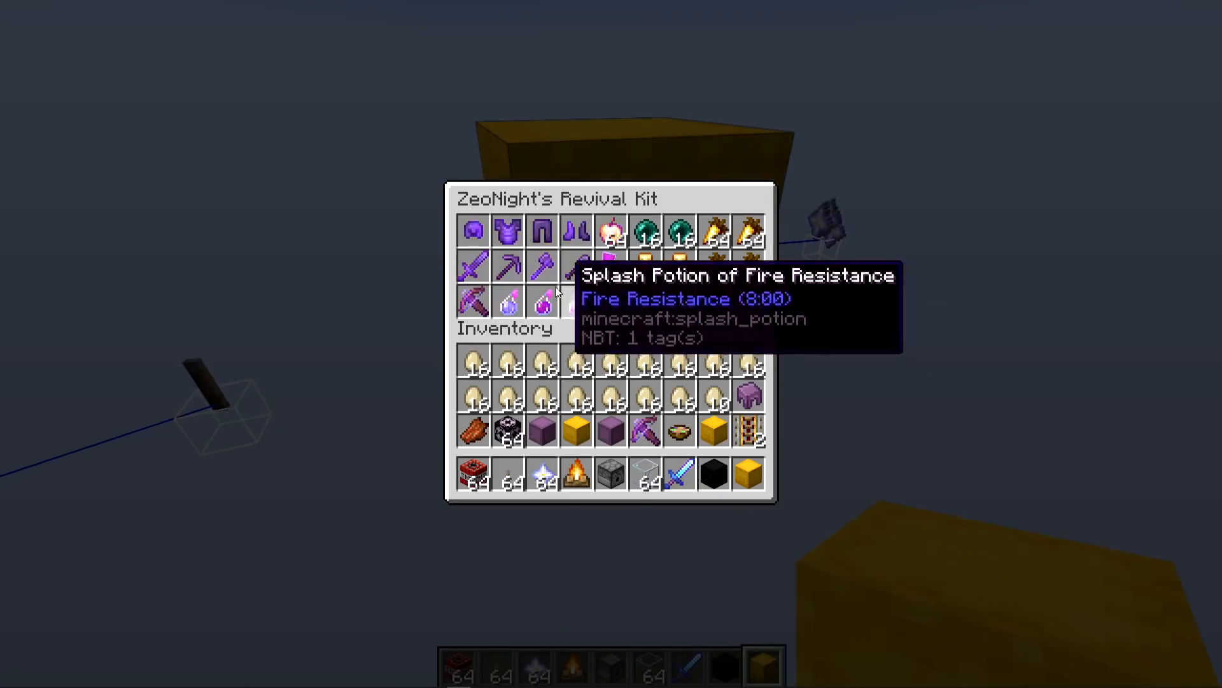
mouse_move(569, 294)
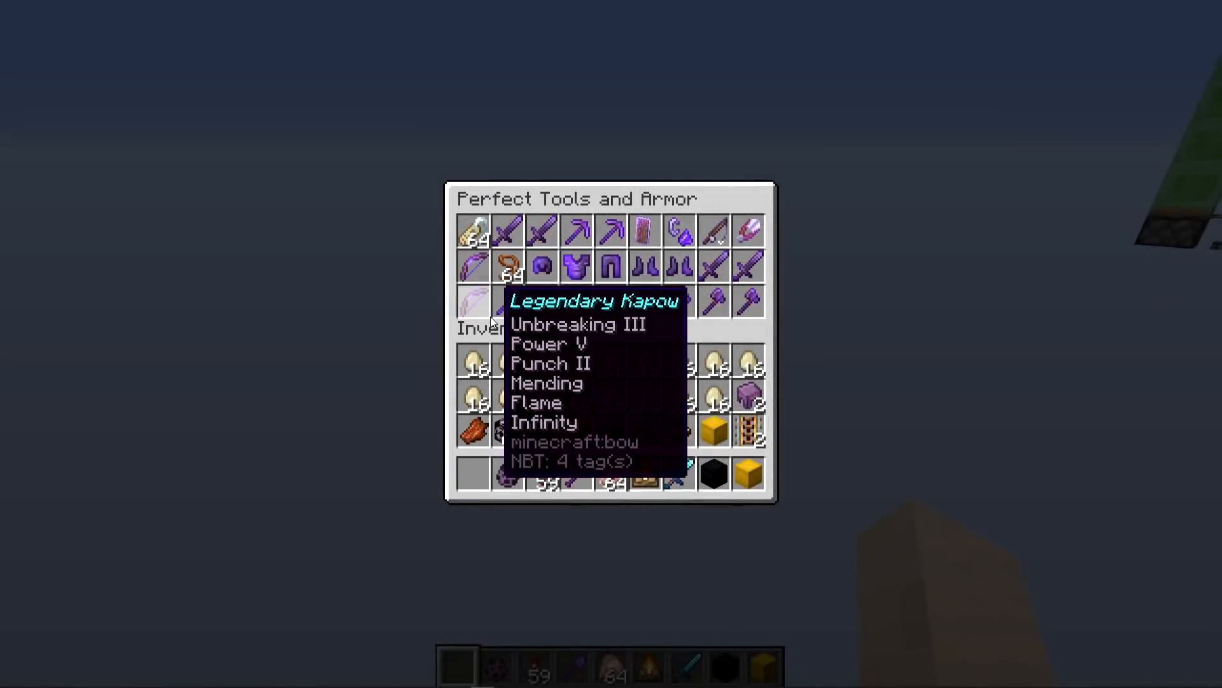
key(Escape)
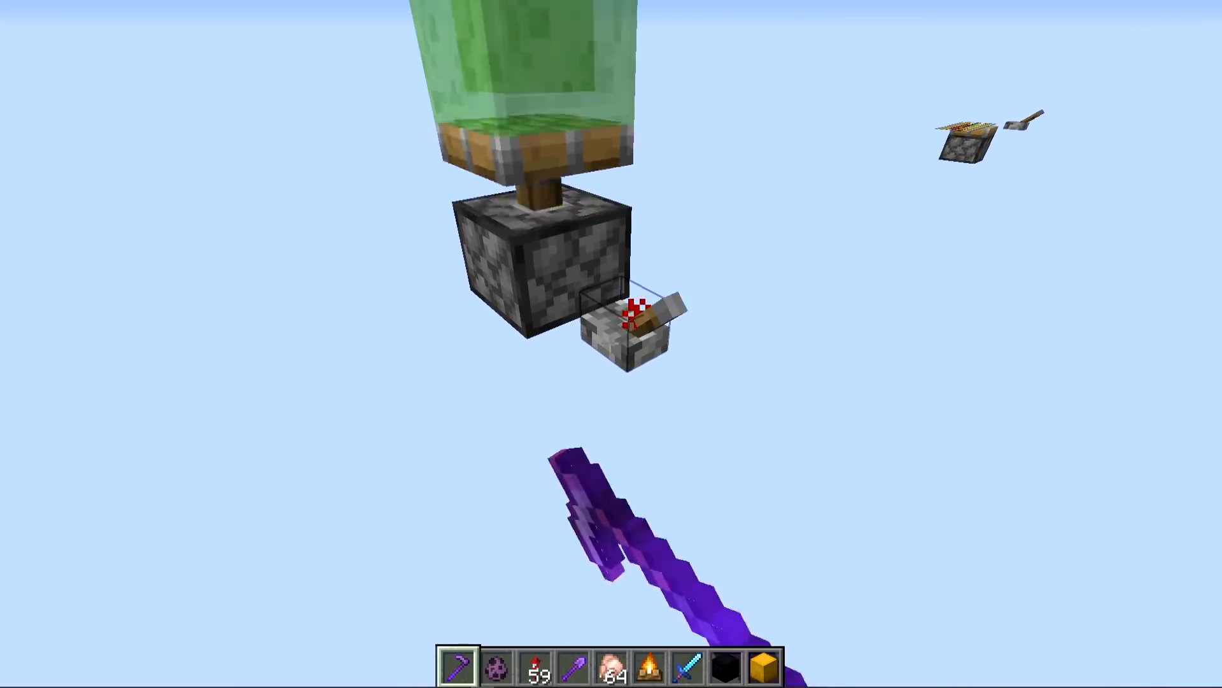
mouse_move(611, 344)
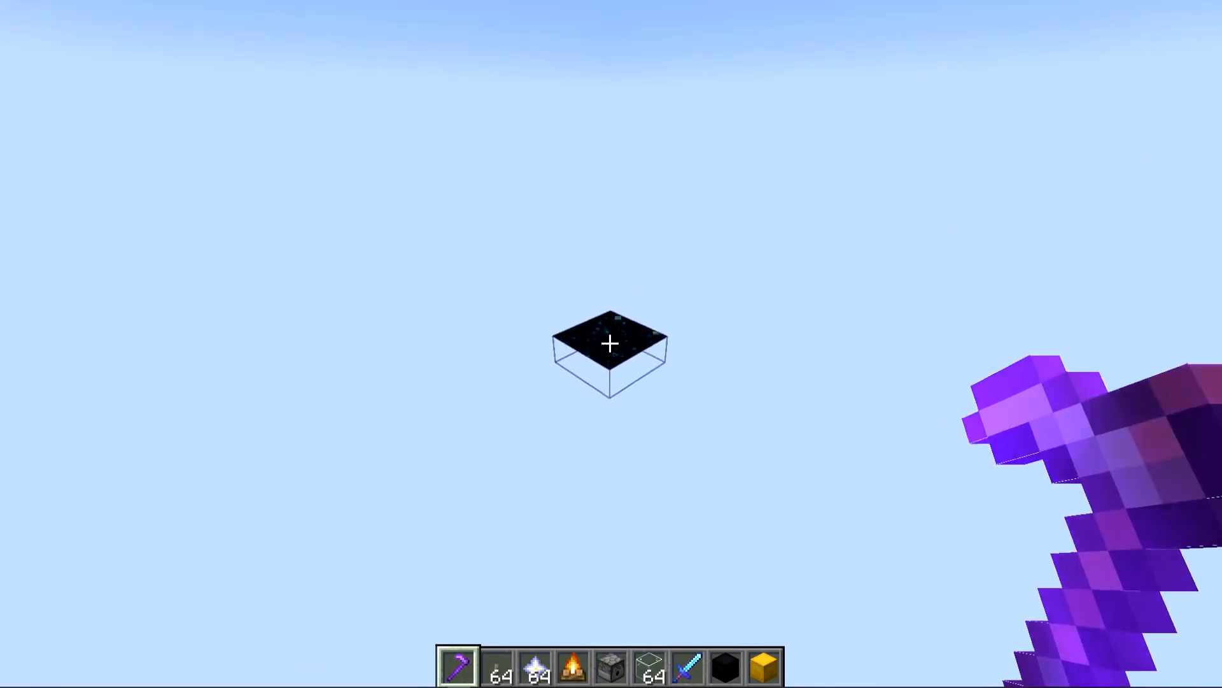
mouse_move(611, 344)
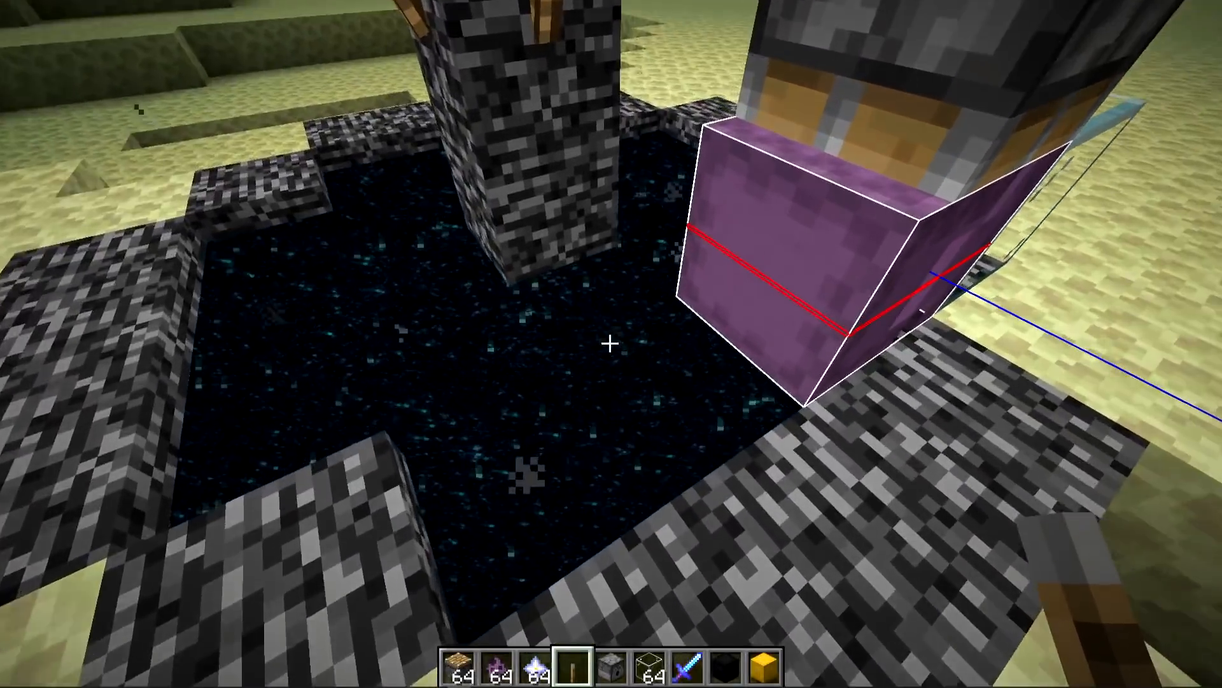
mouse_move(611, 343)
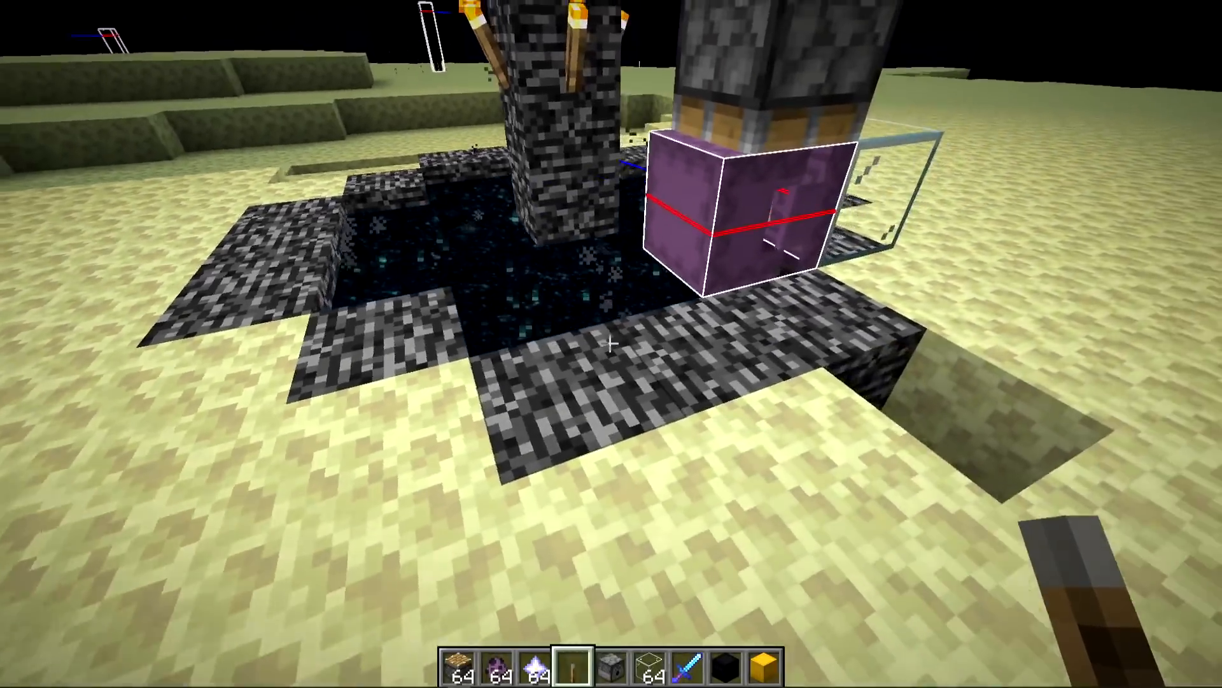
mouse_move(611, 344)
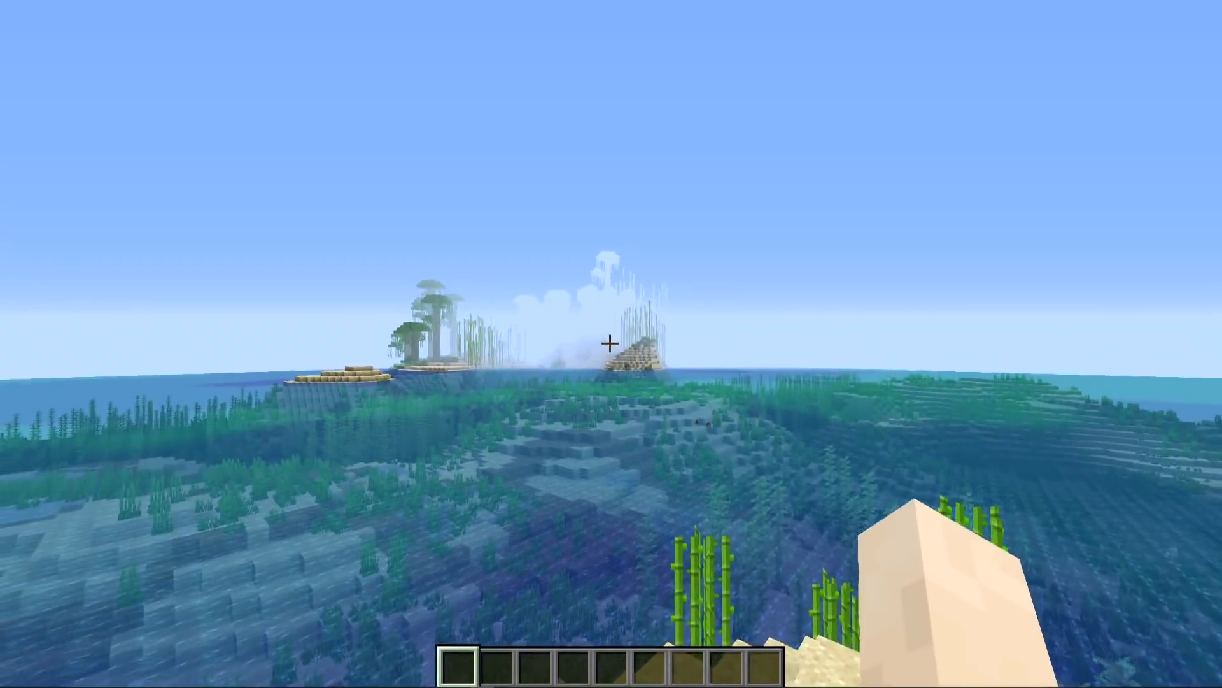
- Try a narrow field of view of 30, then widen it to 94
key(Escape)
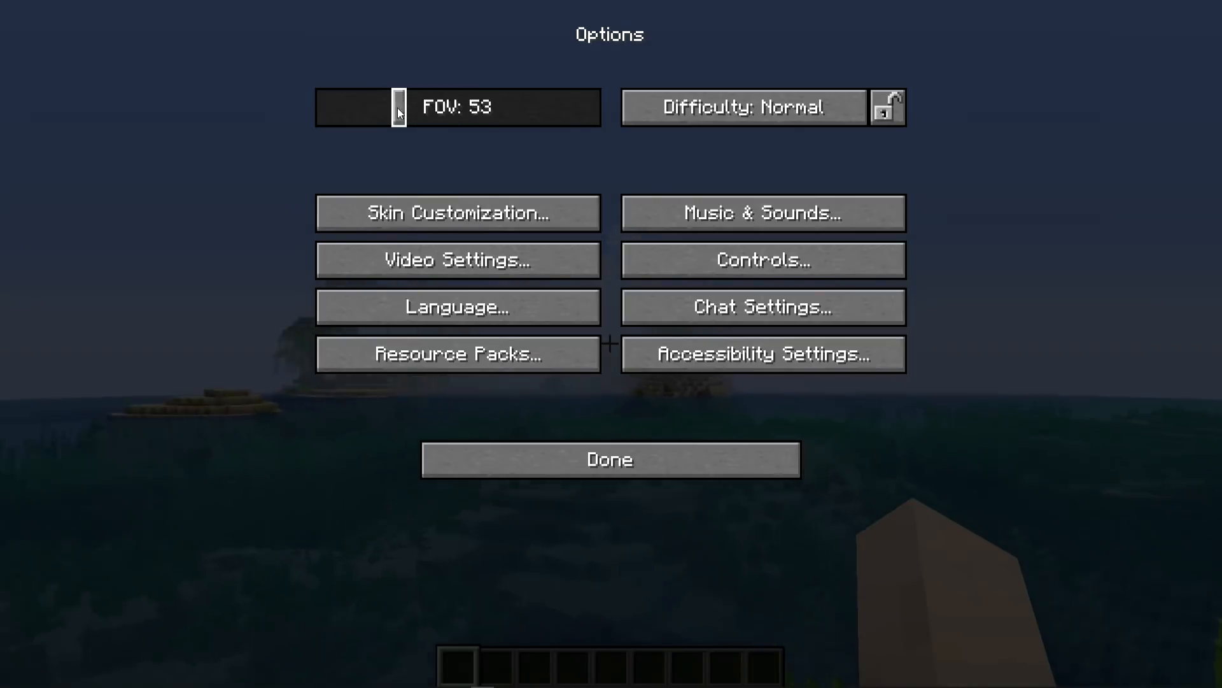
click(609, 458)
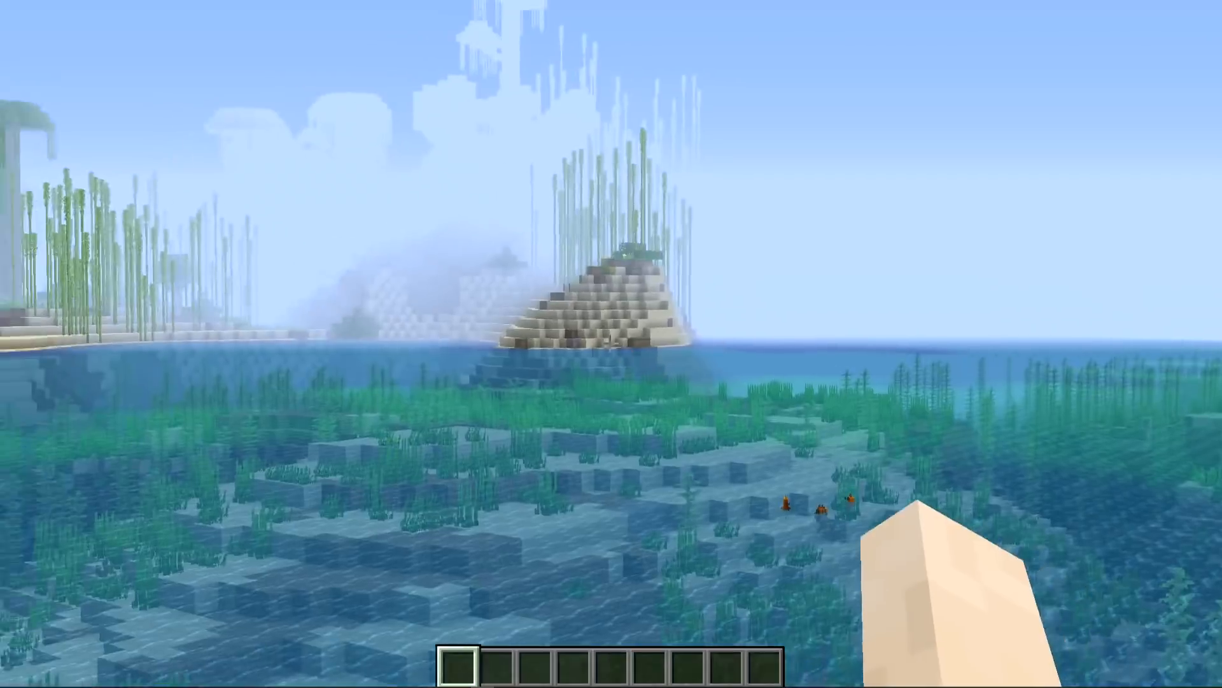
key(Escape)
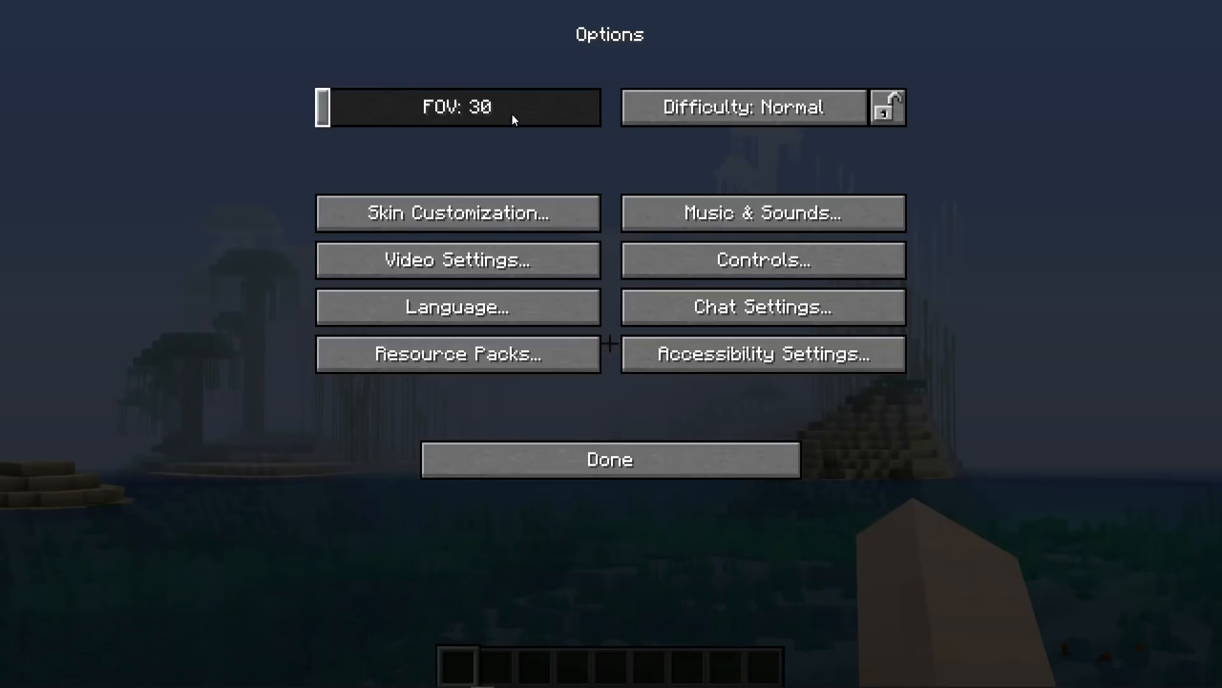
click(609, 458)
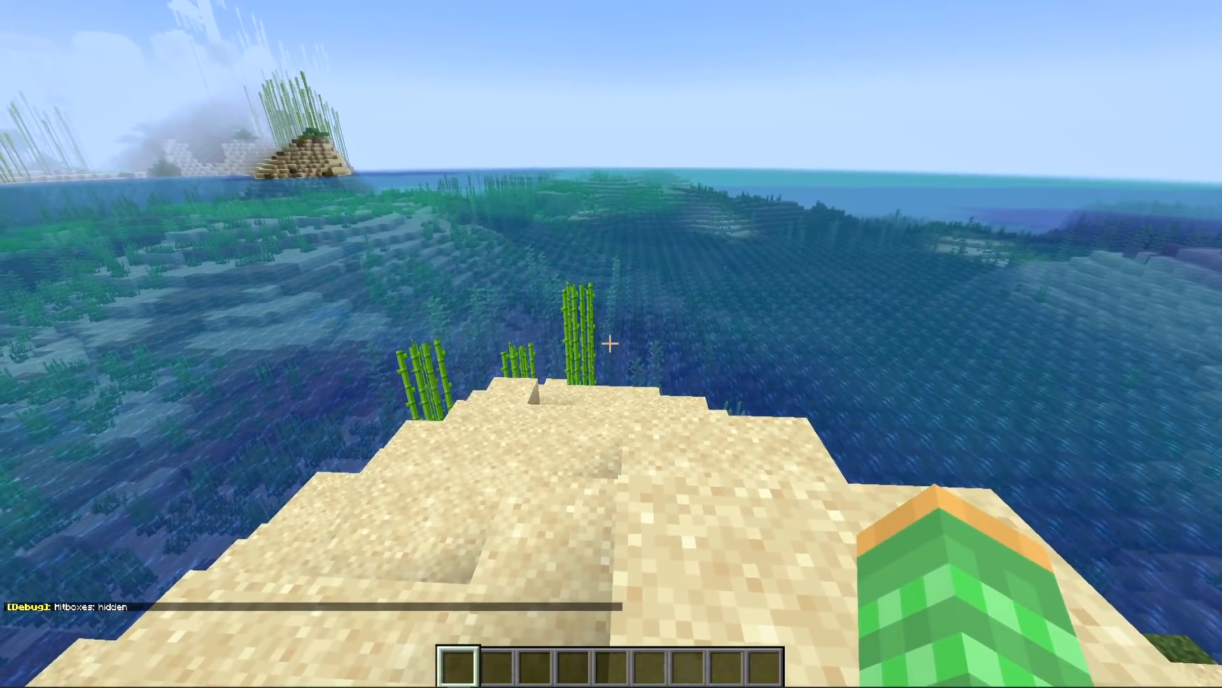
mouse_move(611, 344)
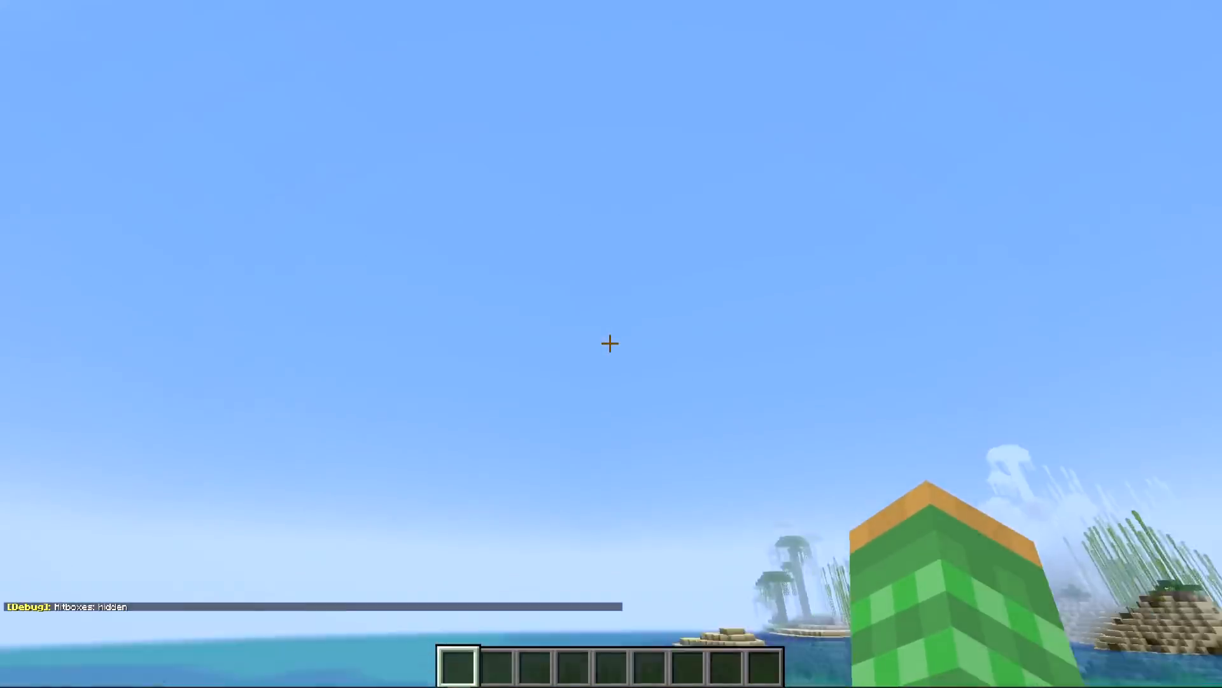
key(Escape)
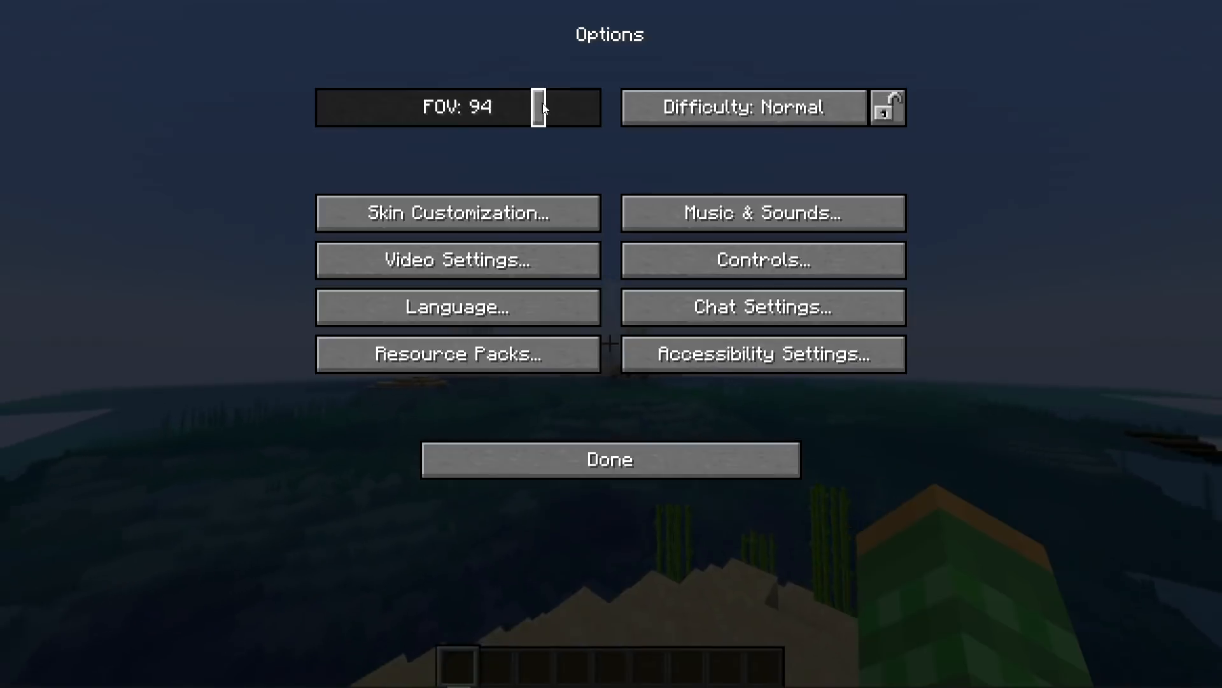
click(609, 459)
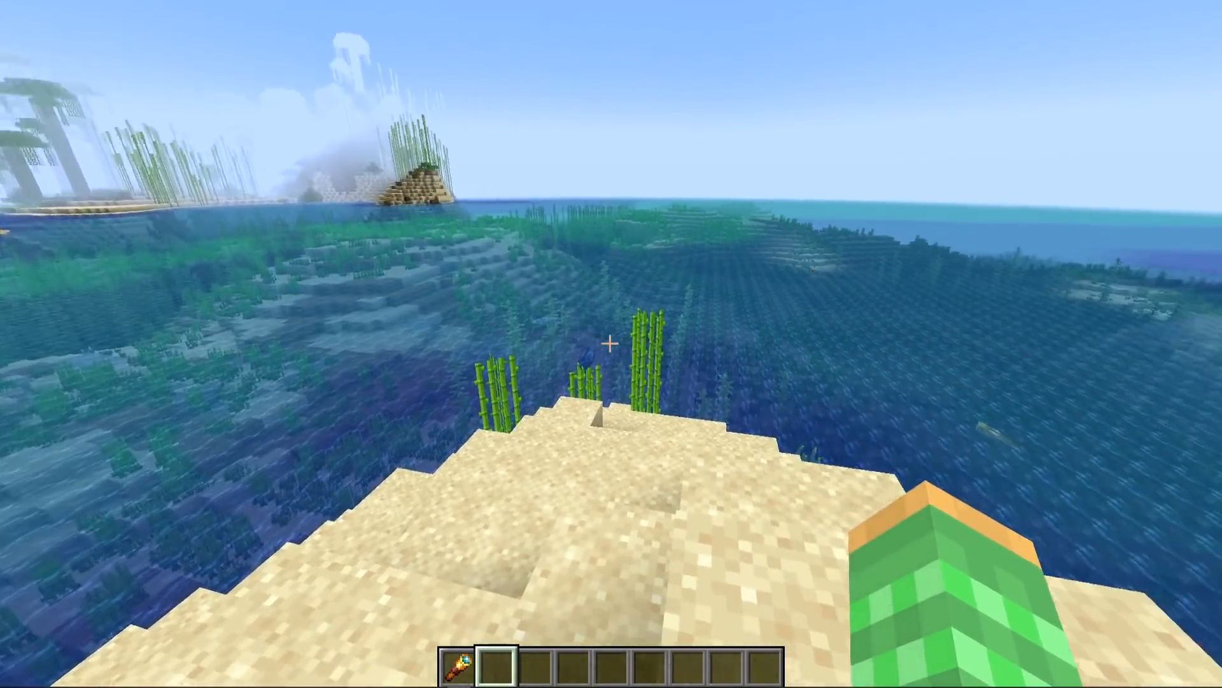
mouse_move(611, 344)
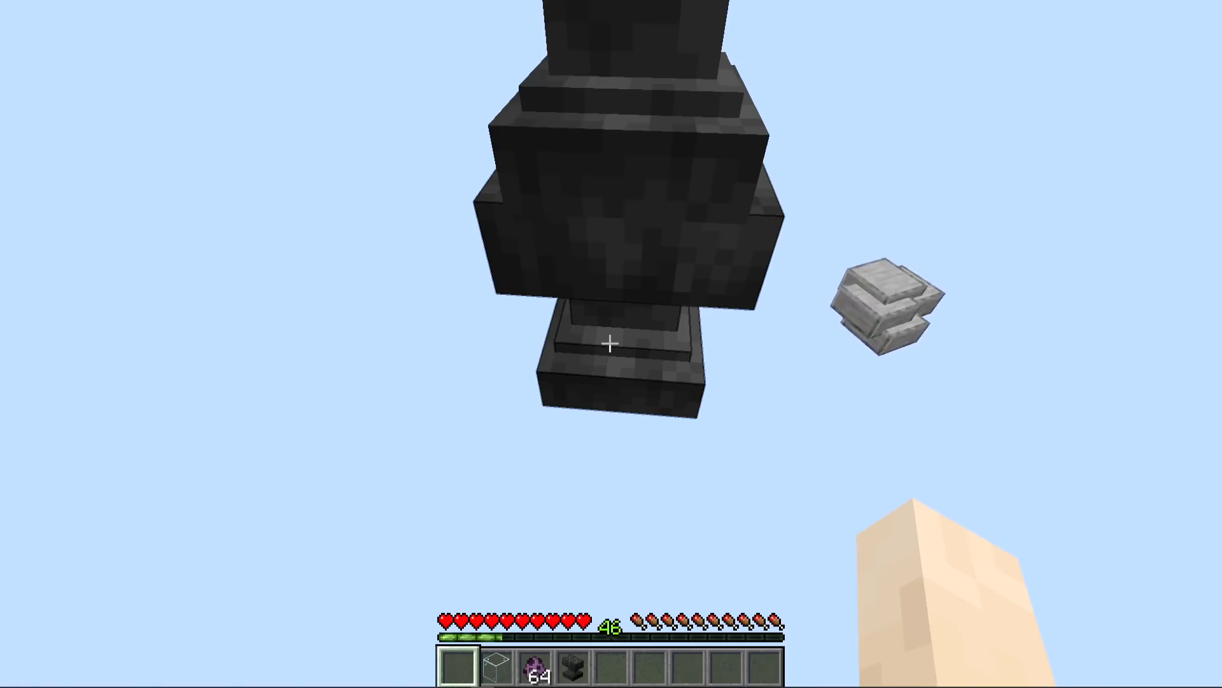
- Close the anvil renaming screen for the smooth stone slabs and select wheat near the sheep
key(Escape)
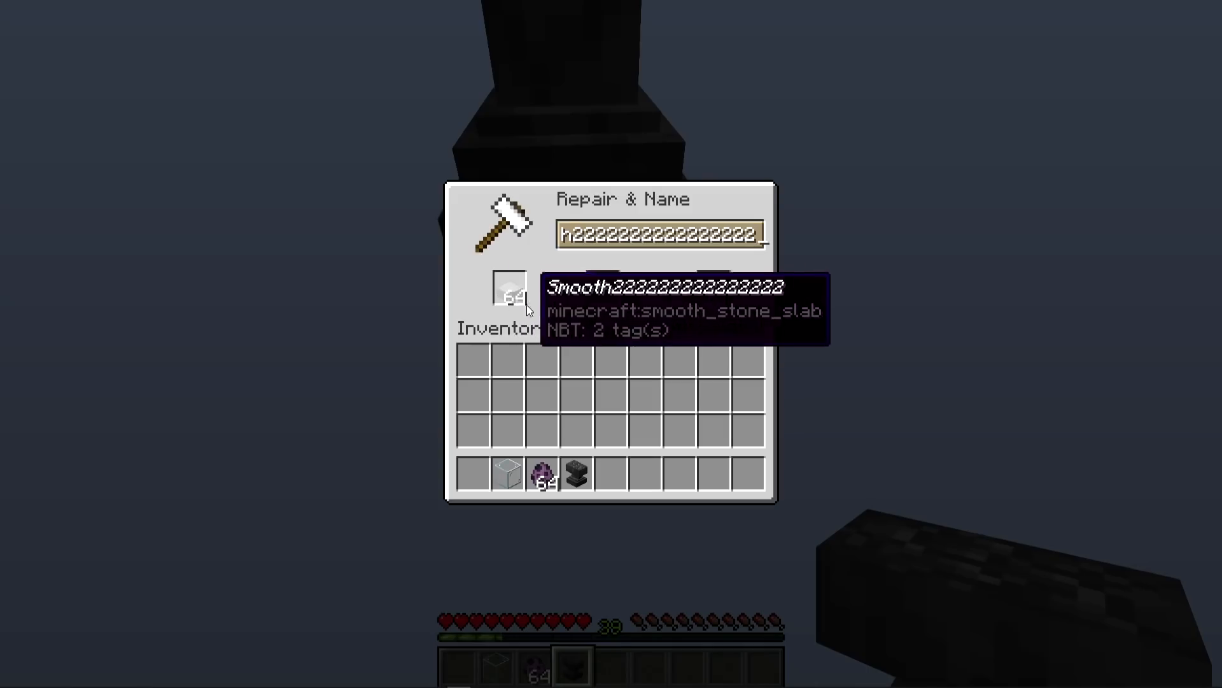
key(Escape)
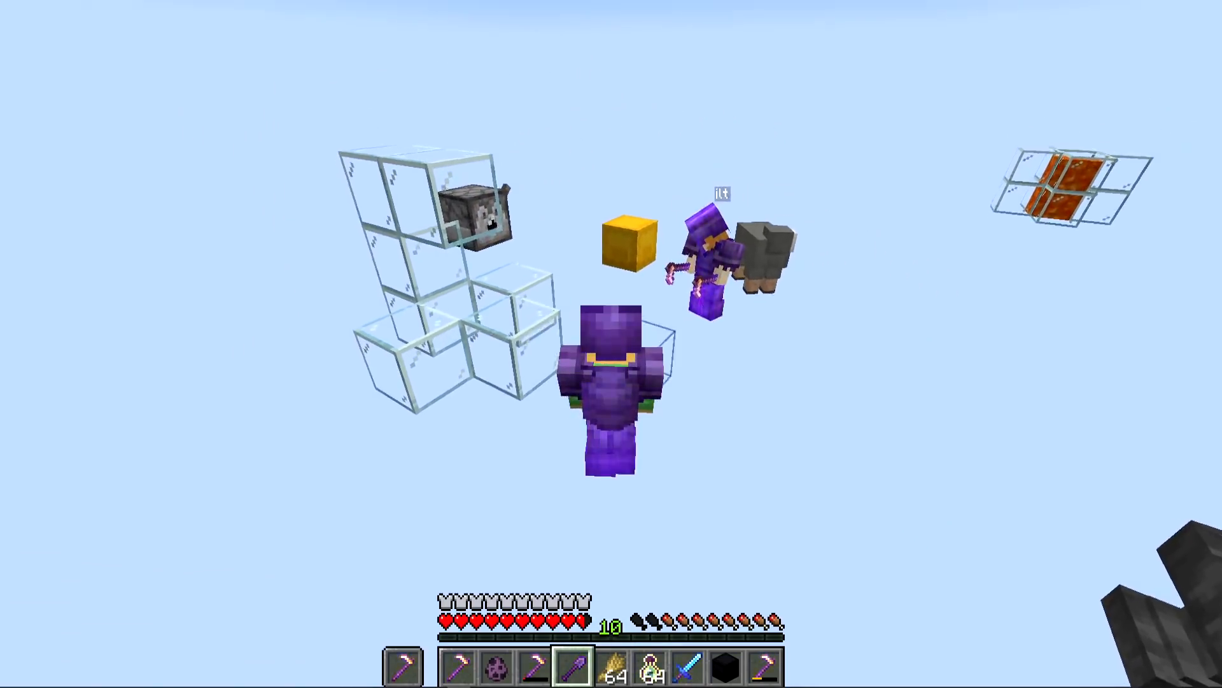
scroll(down, 3)
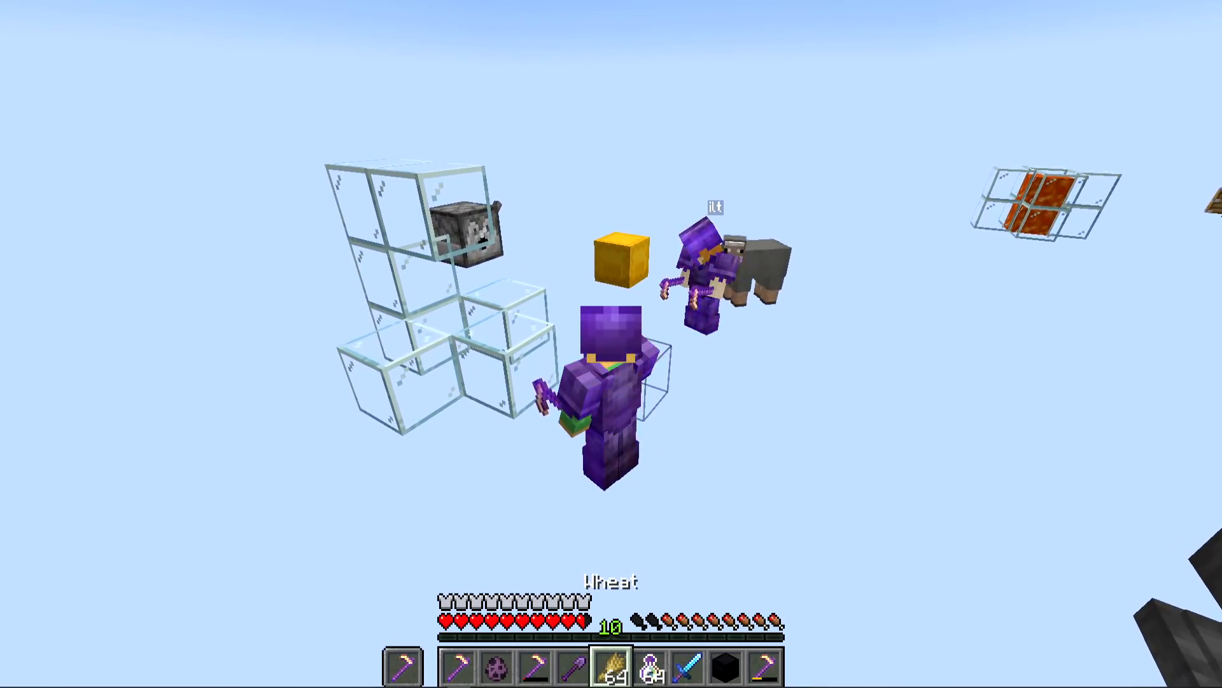